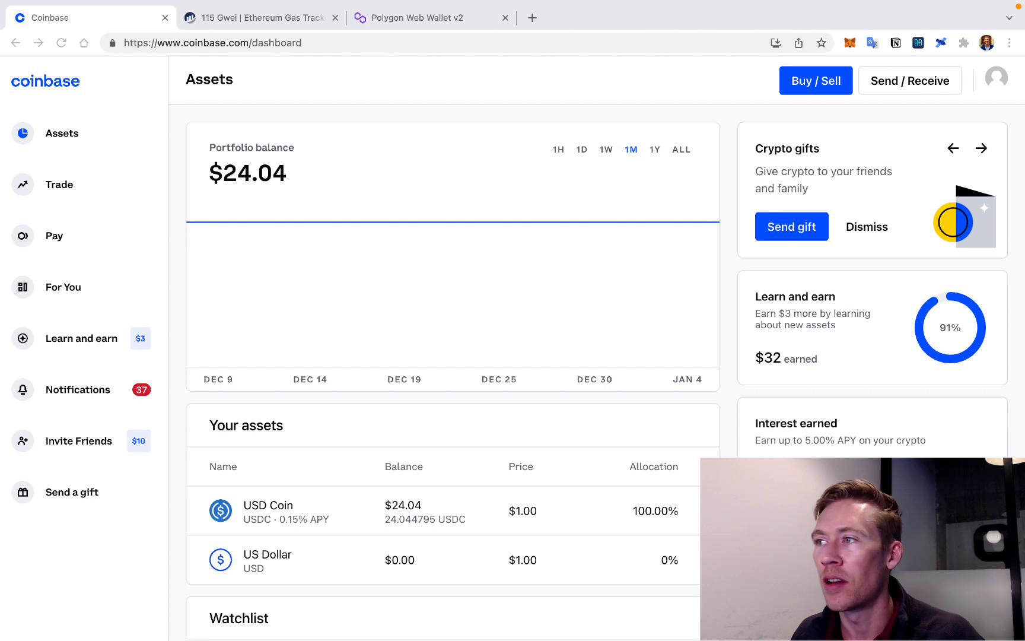
View the wallet's ETH and USDC balances, then move to the Polygon bridge with 5 USDC from Ethereum entered.
left_click(852, 41)
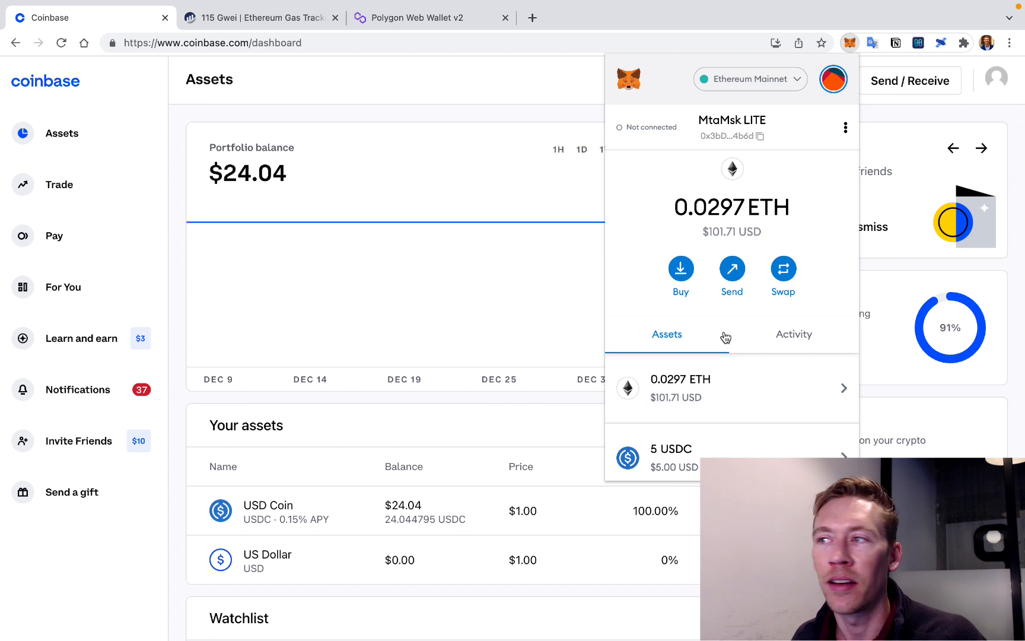
mouse_move(759, 102)
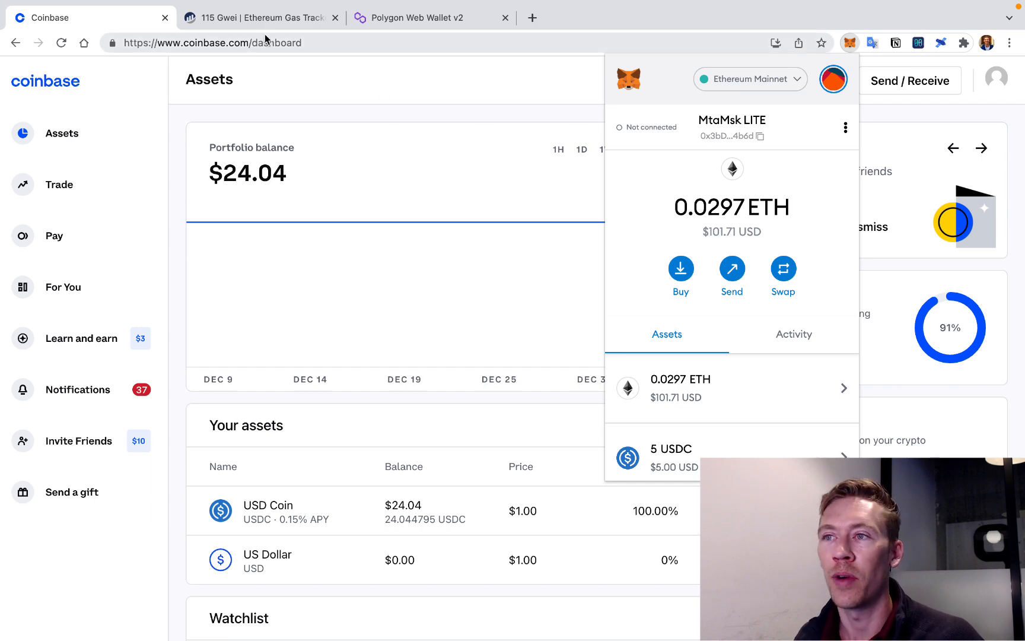
left_click(418, 16)
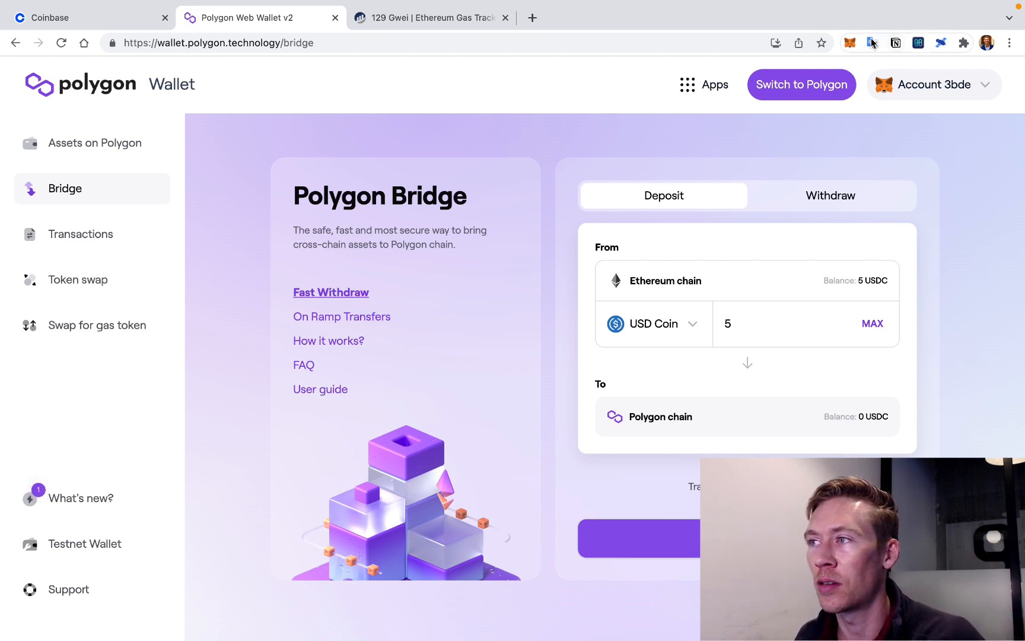
Start the 5 USDC deposit to Polygon, review the ~$27 approval and ~$113 completion gas estimate, then leave it for Etherscan.
left_click(857, 43)
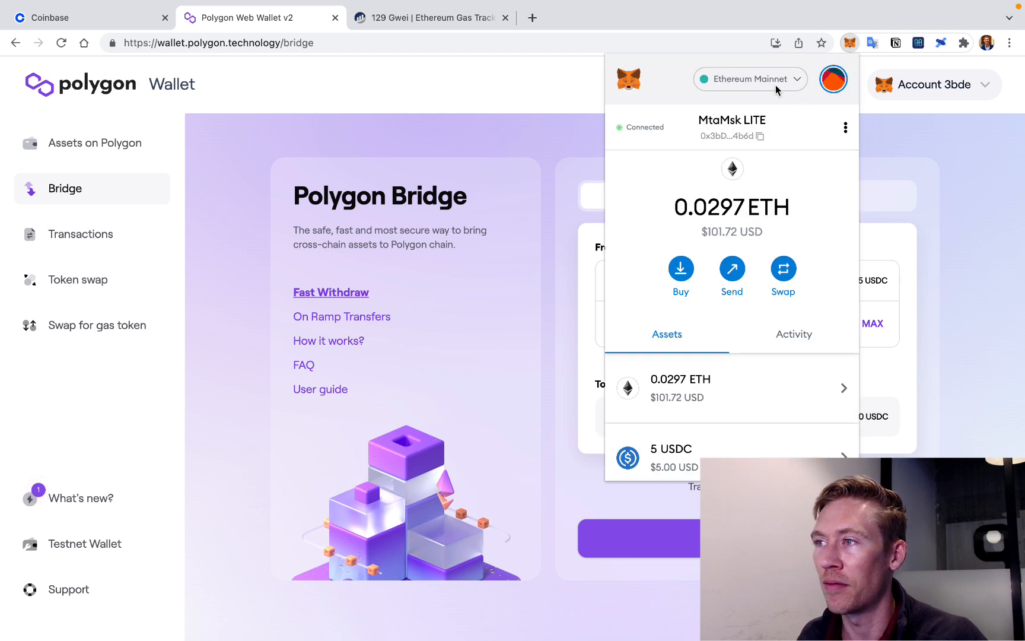
left_click(750, 78)
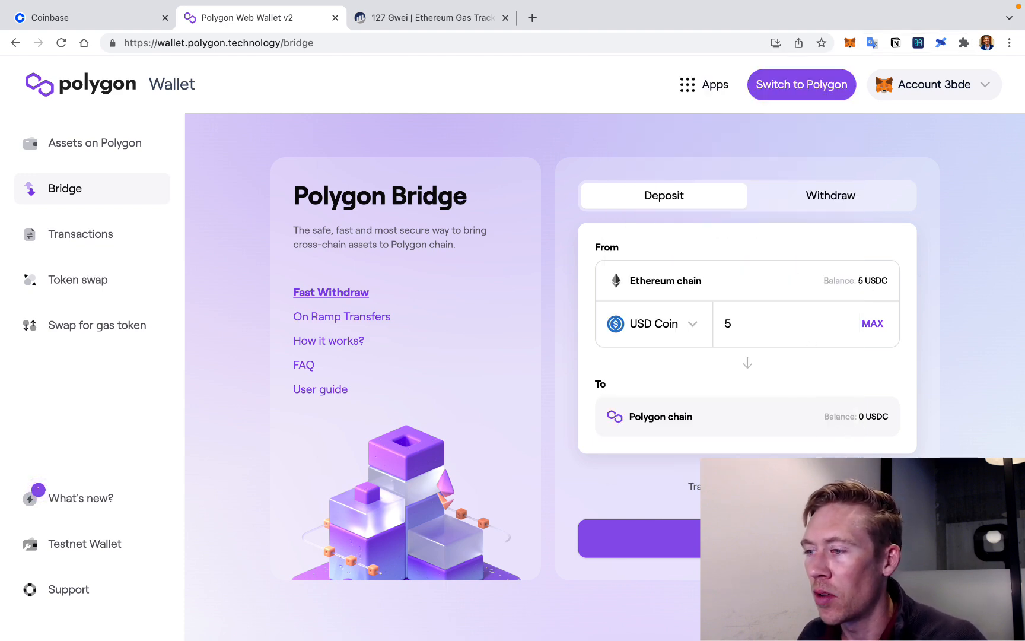
left_click(641, 539)
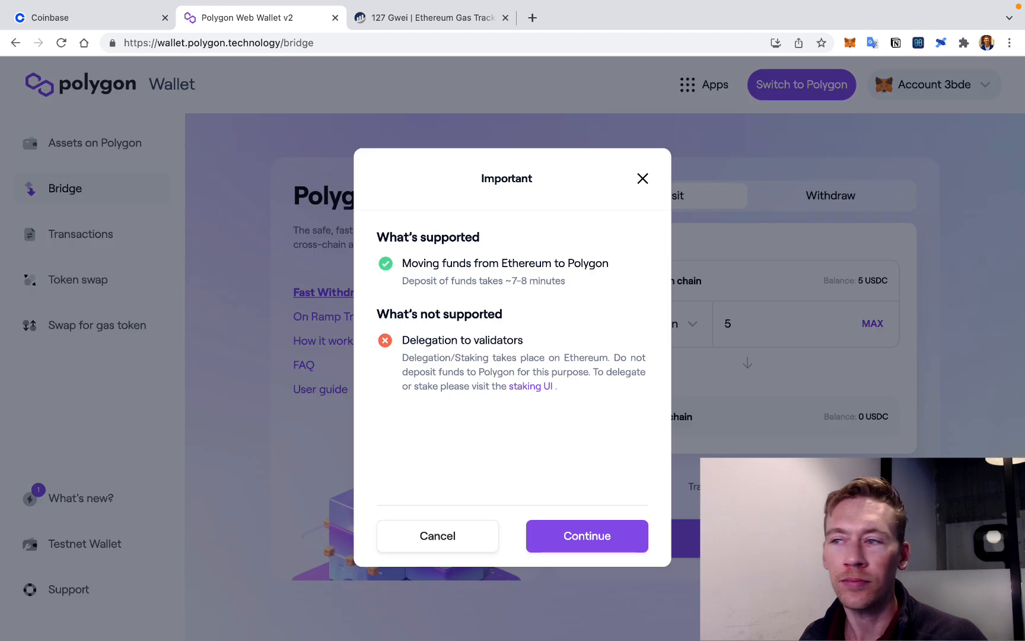
left_click(587, 537)
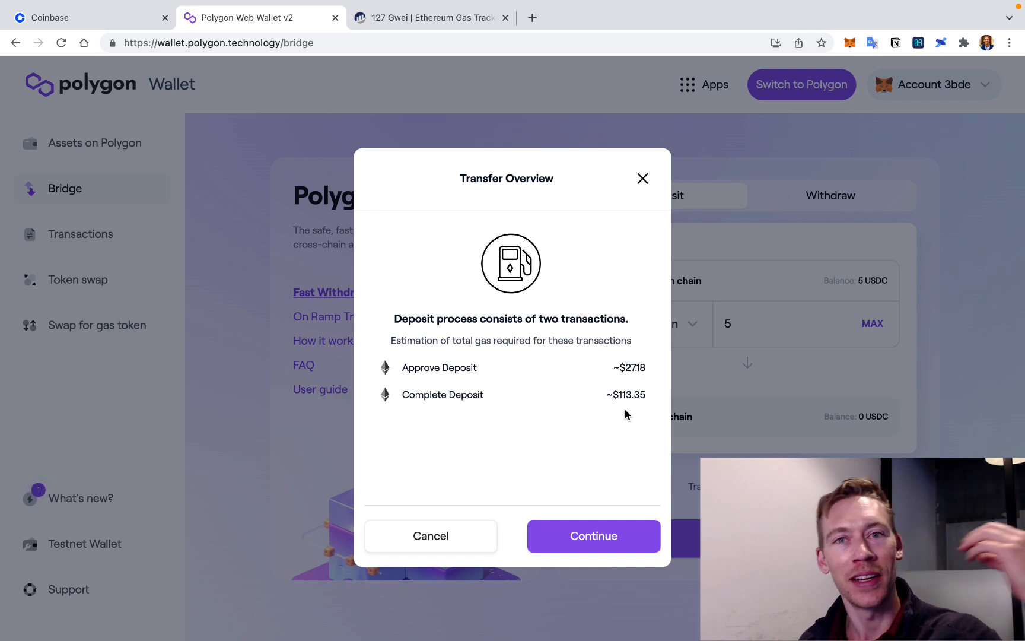
mouse_move(667, 185)
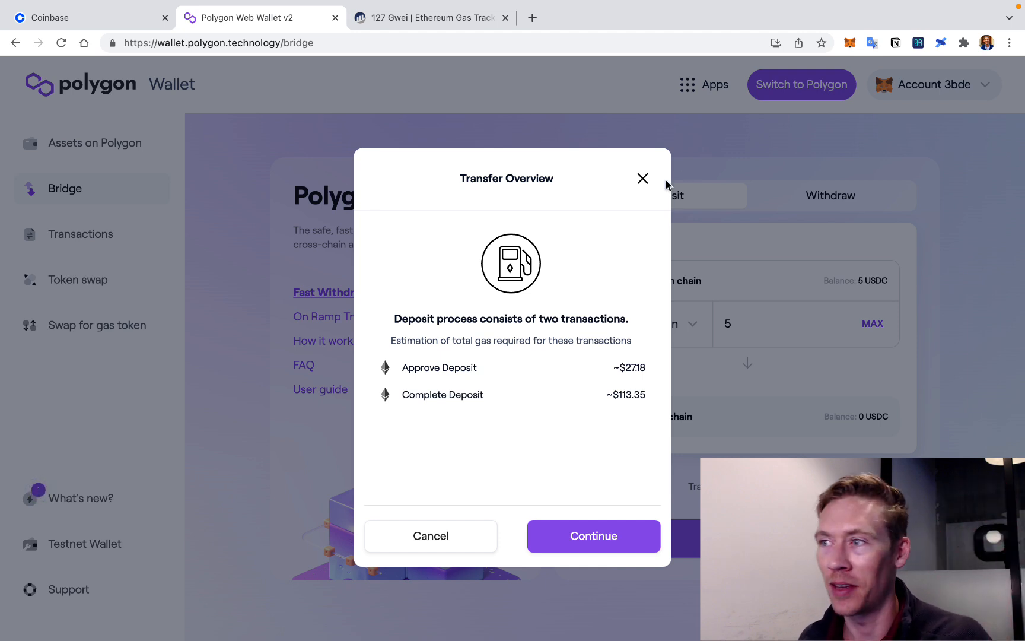
left_click(428, 16)
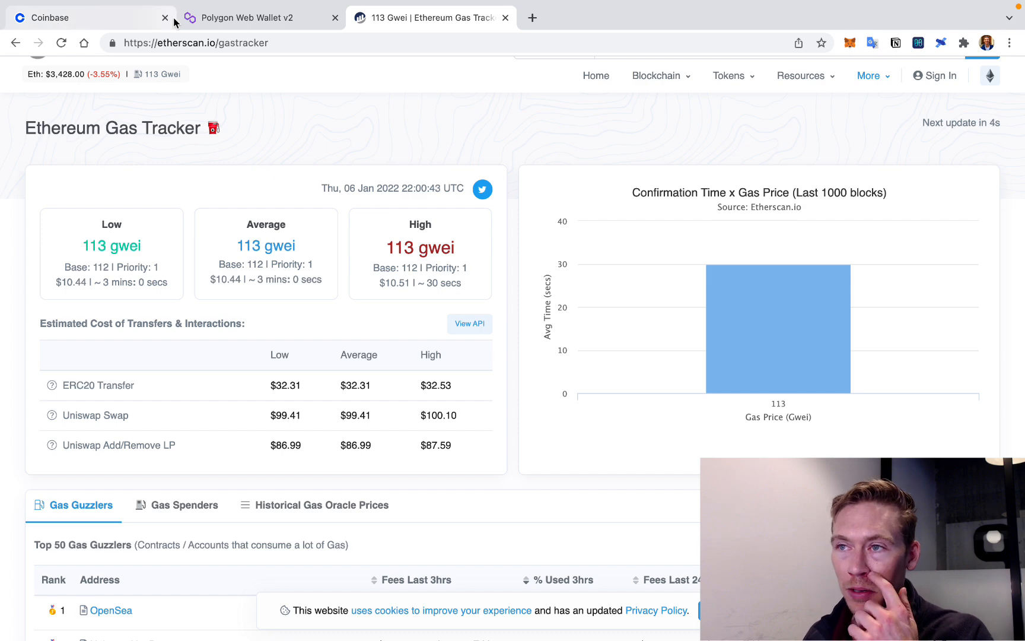
Check wallet balances on the Polygon bridge page, then note the Uniswap Add/Remove LP cost on Etherscan's gas tracker.
left_click(256, 16)
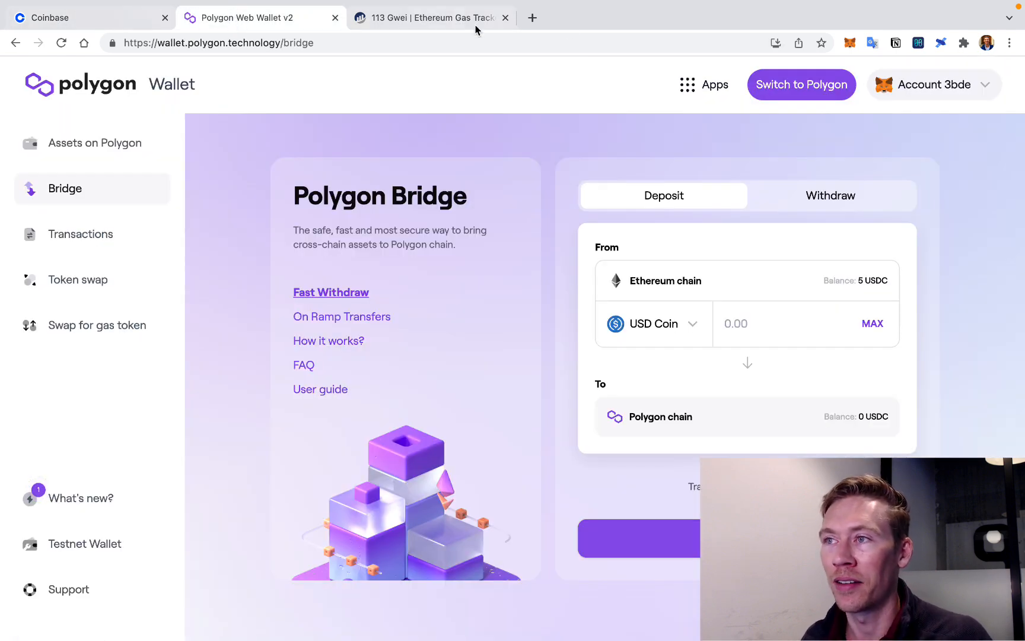
left_click(854, 43)
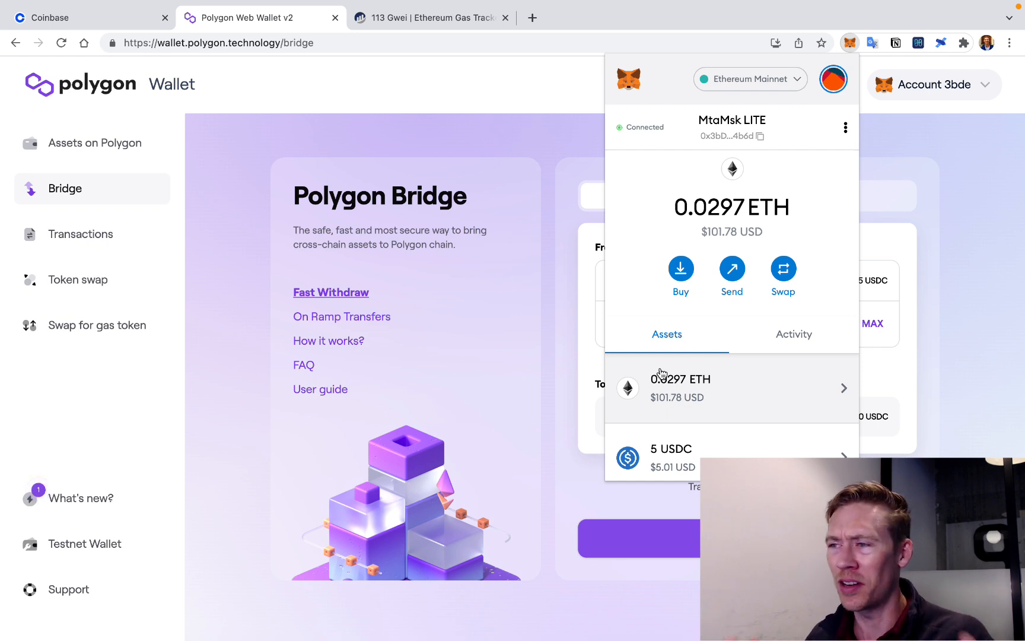
mouse_move(672, 392)
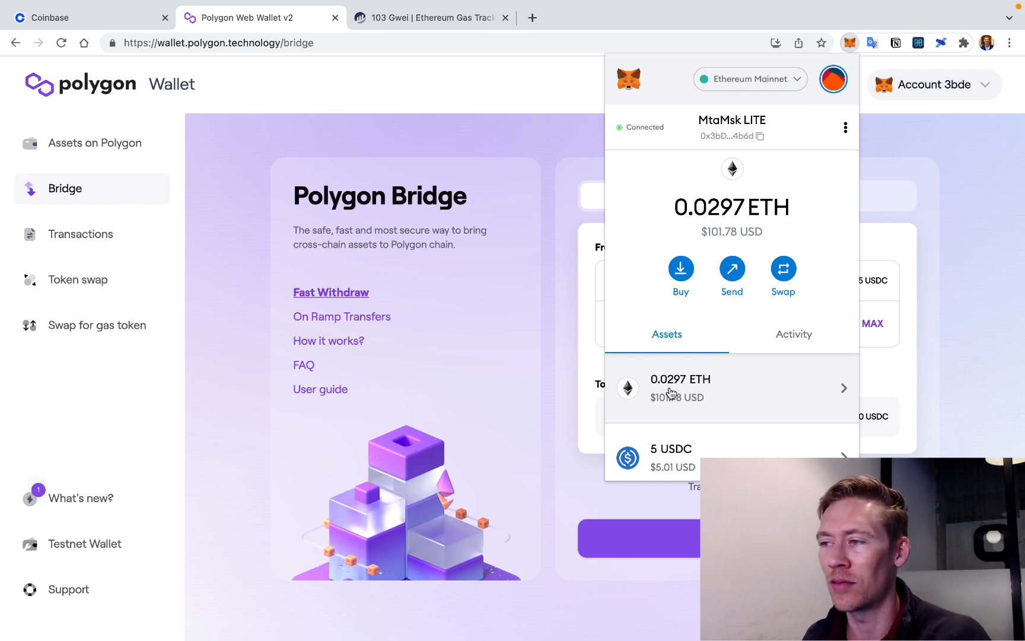
mouse_move(697, 343)
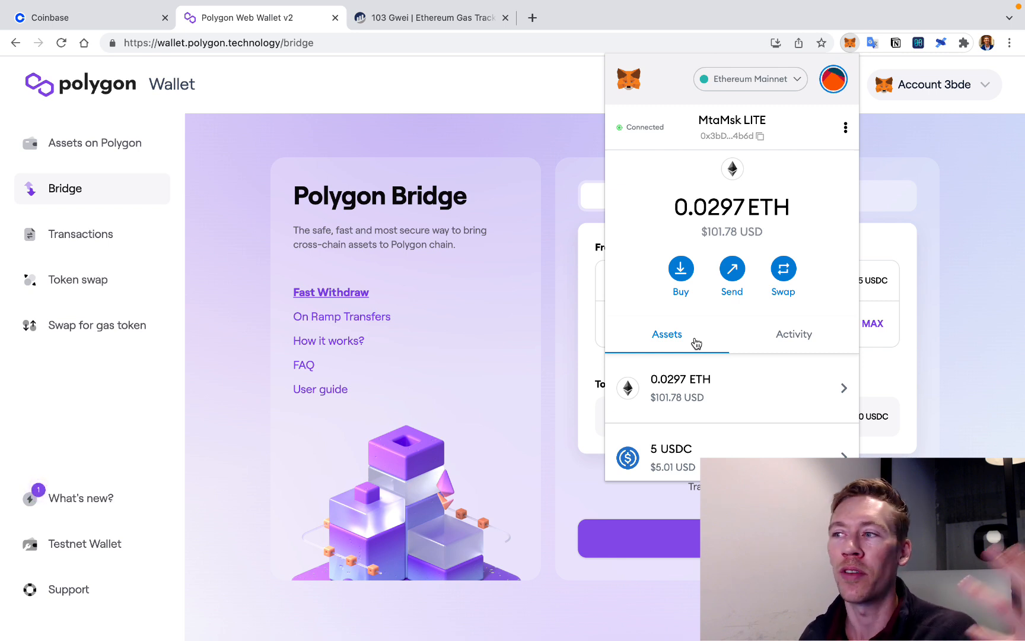
mouse_move(688, 304)
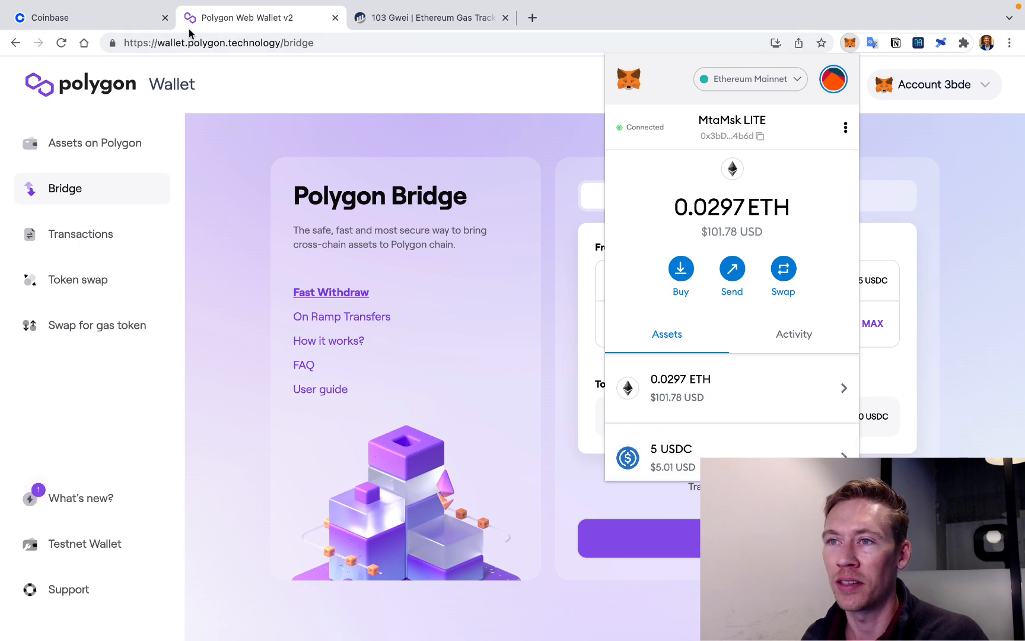
left_click(430, 18)
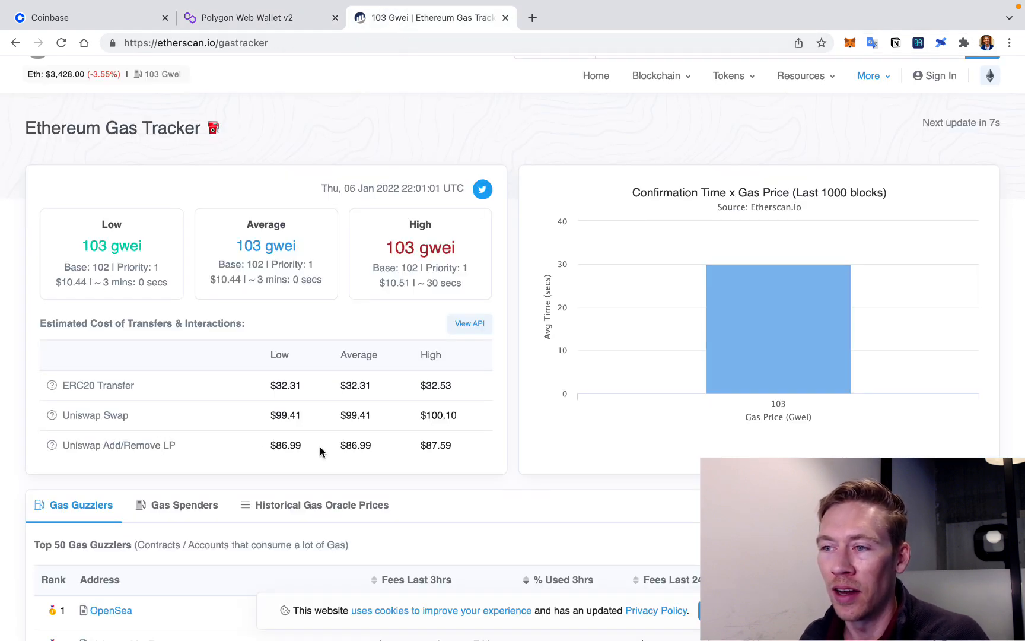
double_click(287, 445)
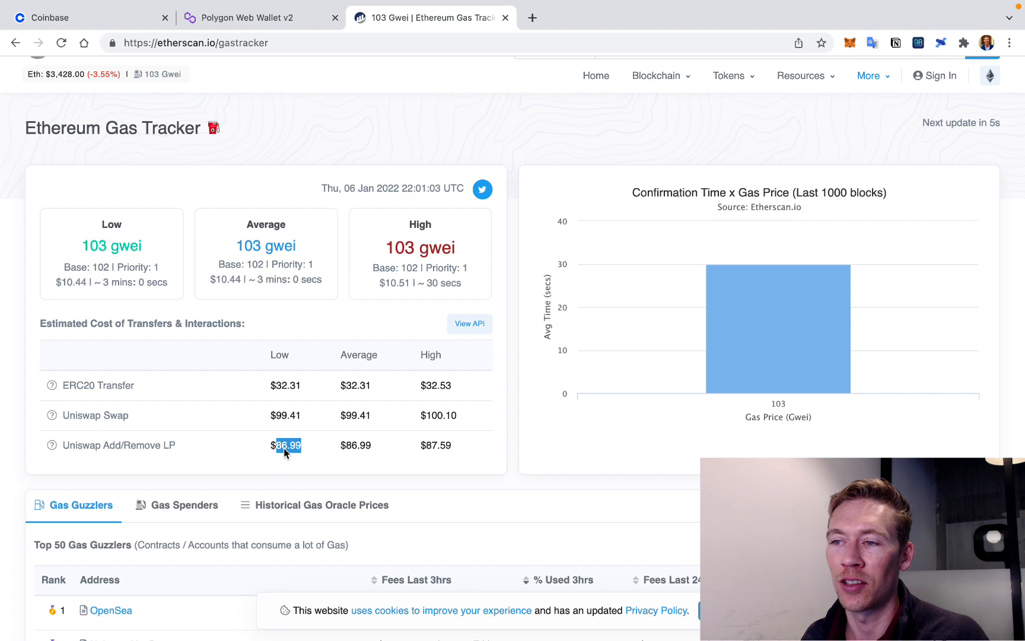
mouse_move(209, 320)
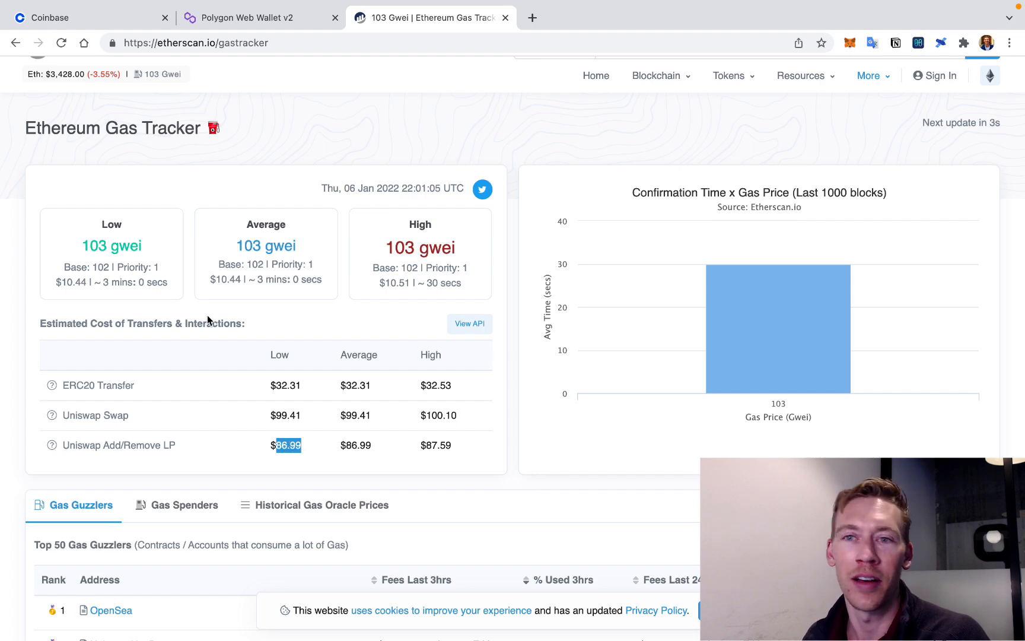
Recheck the gas tracker reading against the wallet's 0.0297 ETH and 5 USDC balance.
left_click(252, 17)
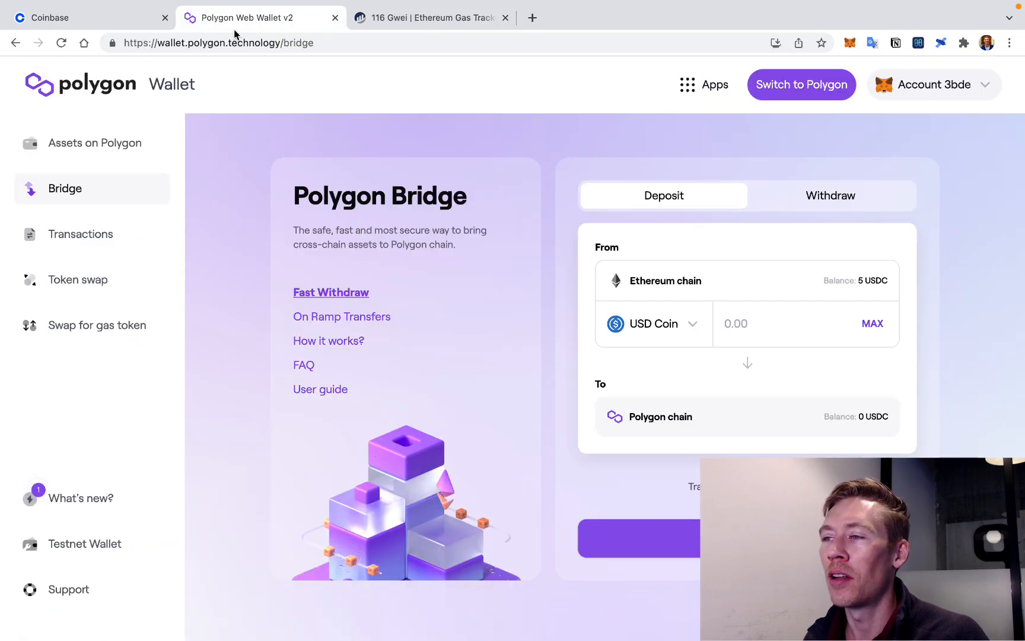
left_click(431, 18)
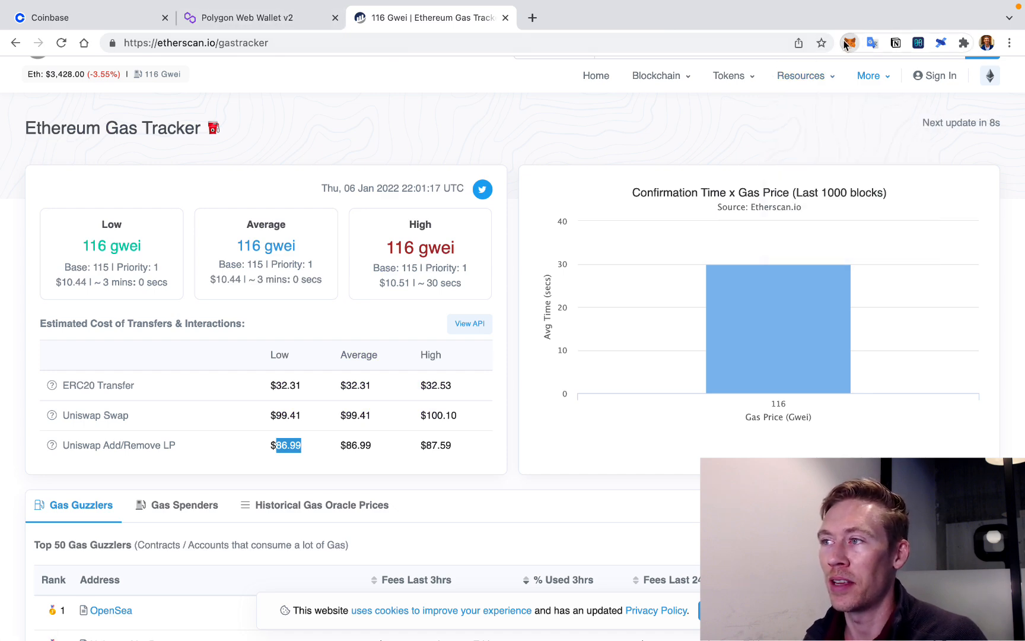
left_click(859, 41)
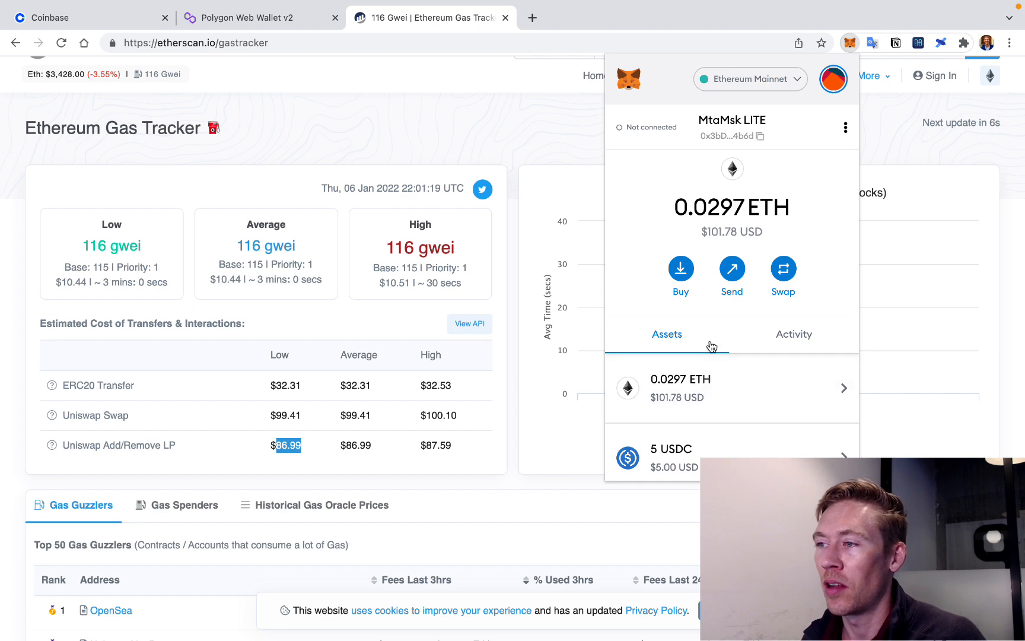
mouse_move(237, 72)
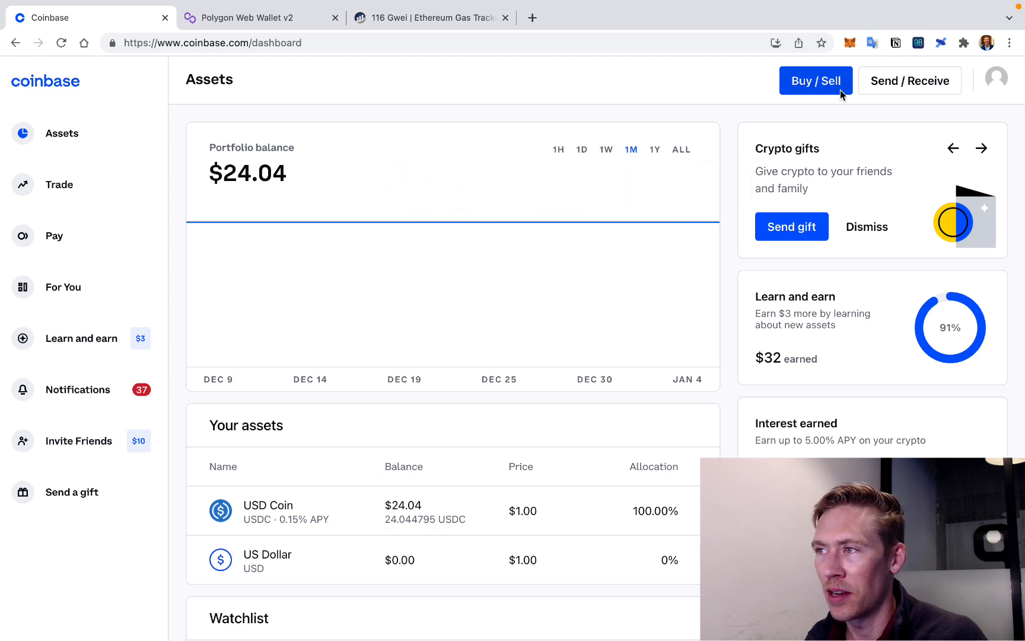
mouse_move(524, 522)
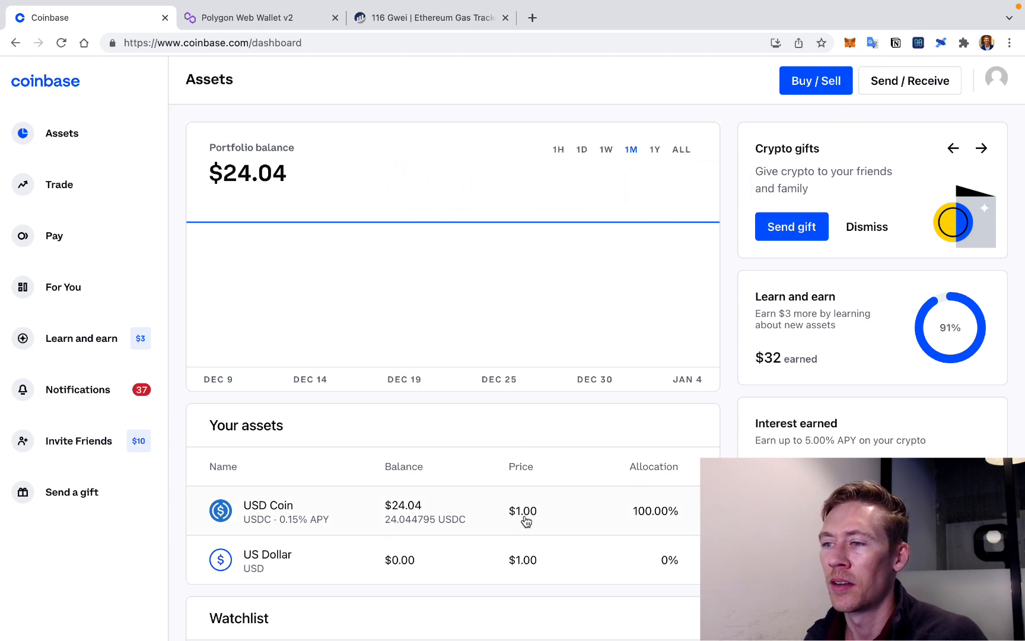
Copy Coinbase's USD Coin receive address on Ethereum and bring up the wallet holding 5 USDC.
left_click(268, 511)
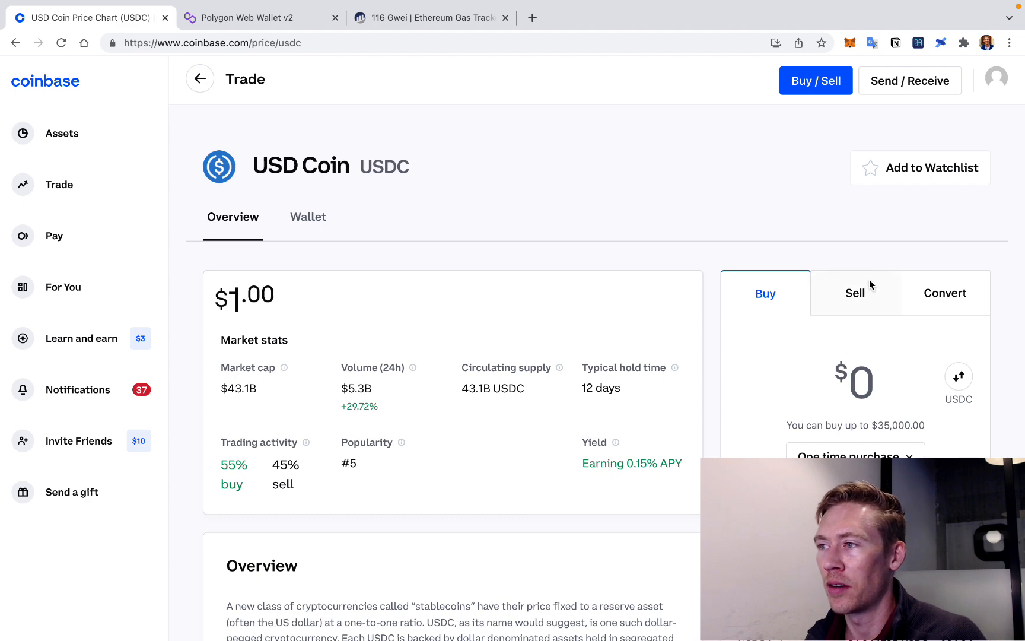
left_click(910, 81)
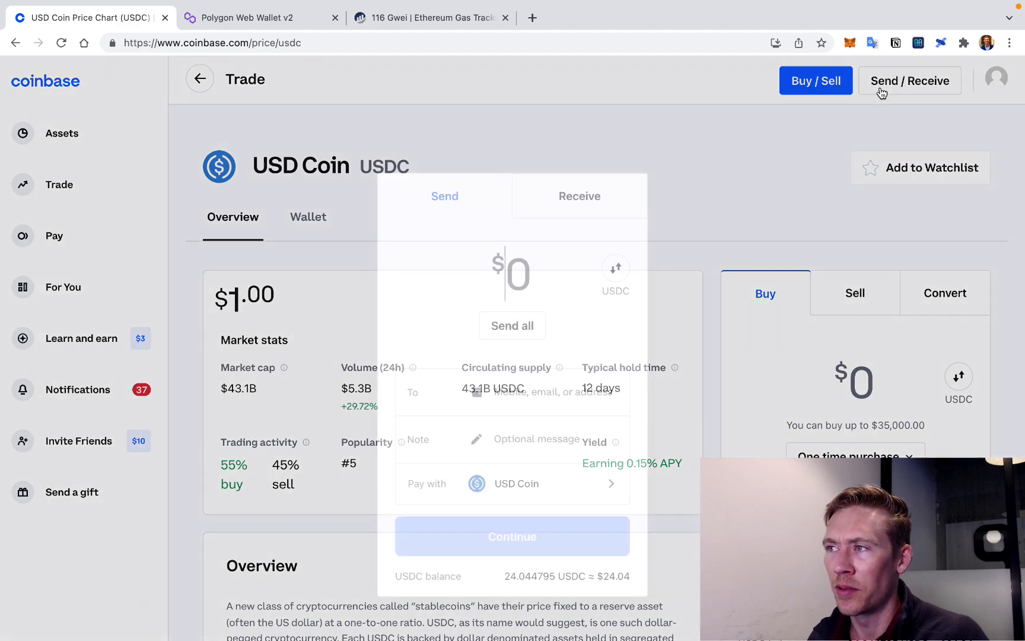
left_click(581, 196)
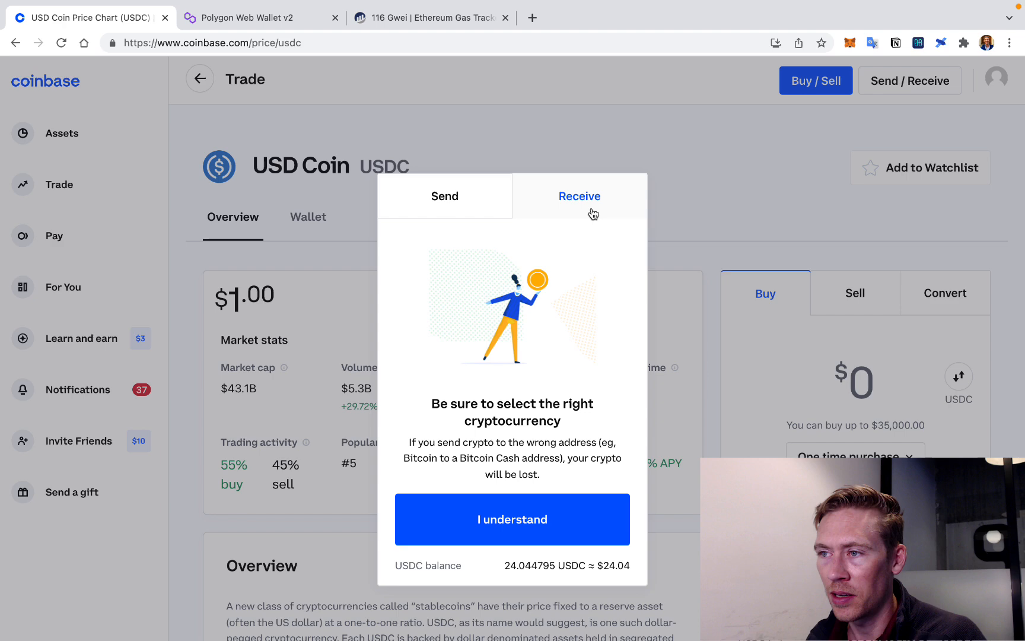
left_click(513, 520)
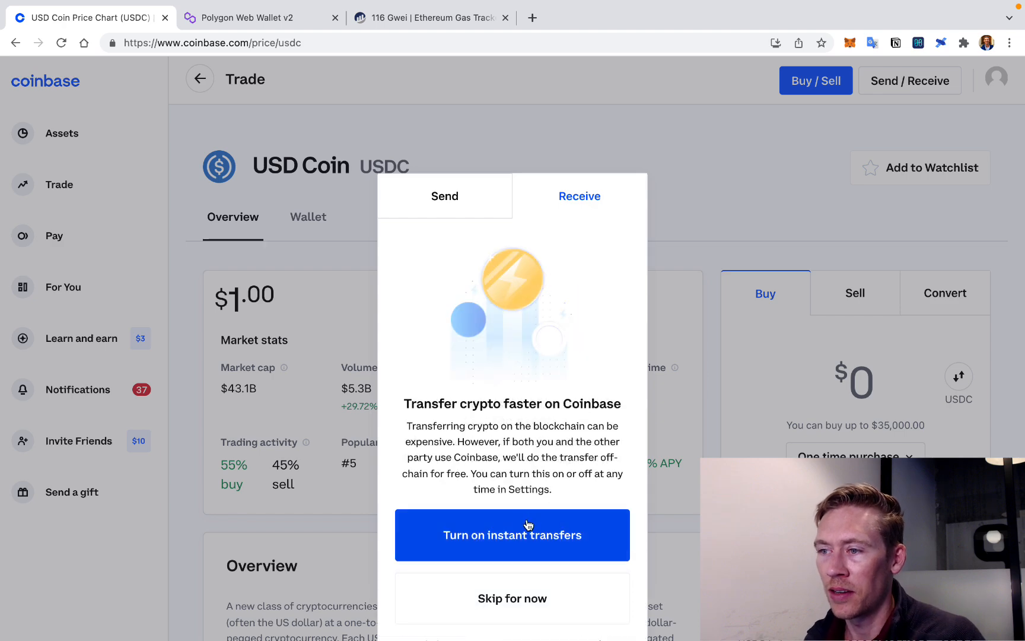
left_click(580, 196)
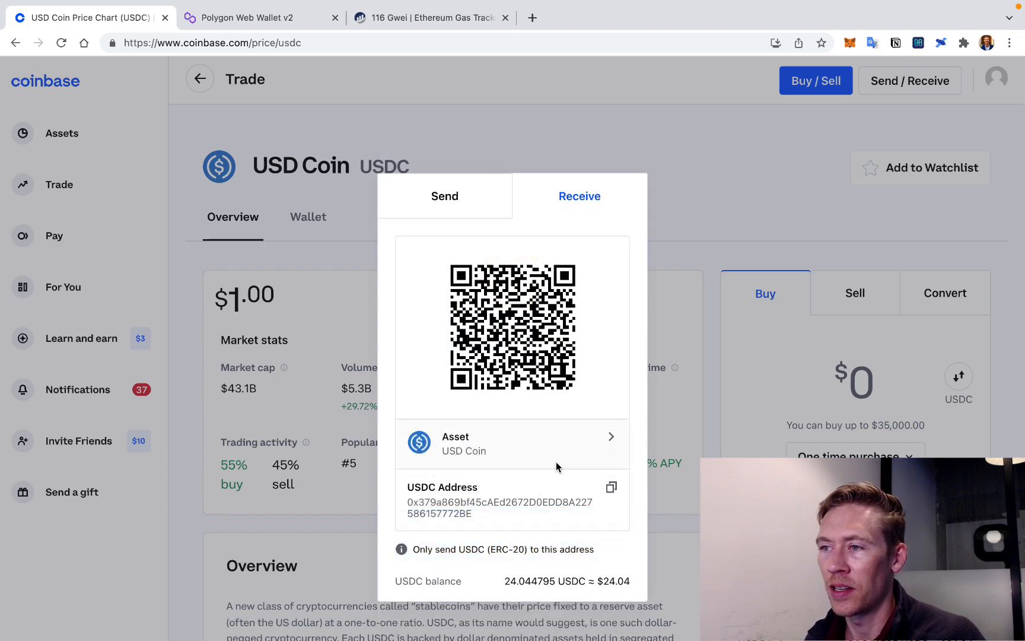
left_click(611, 486)
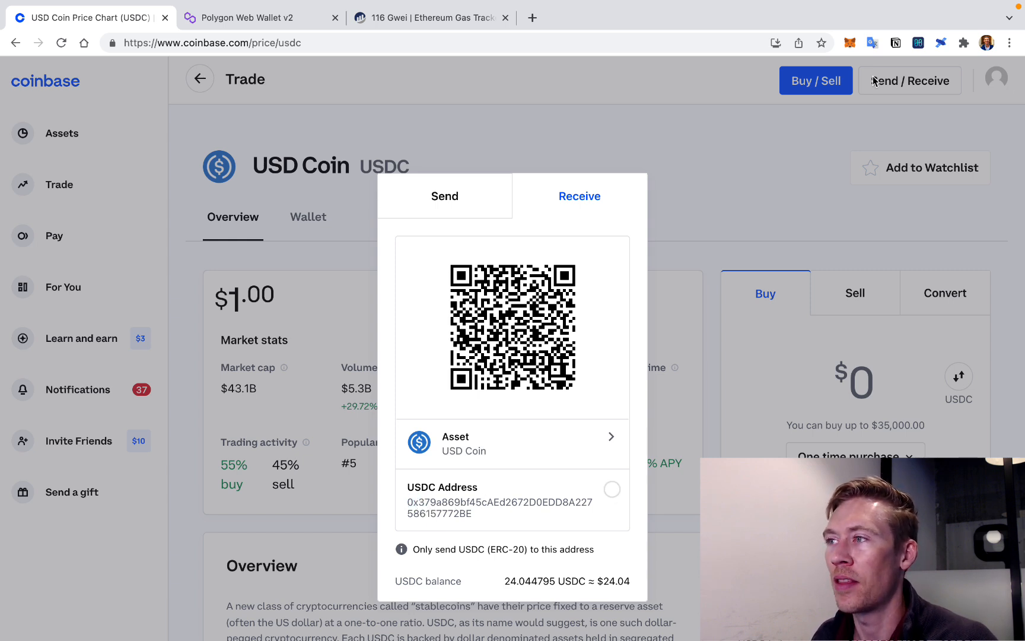
left_click(849, 43)
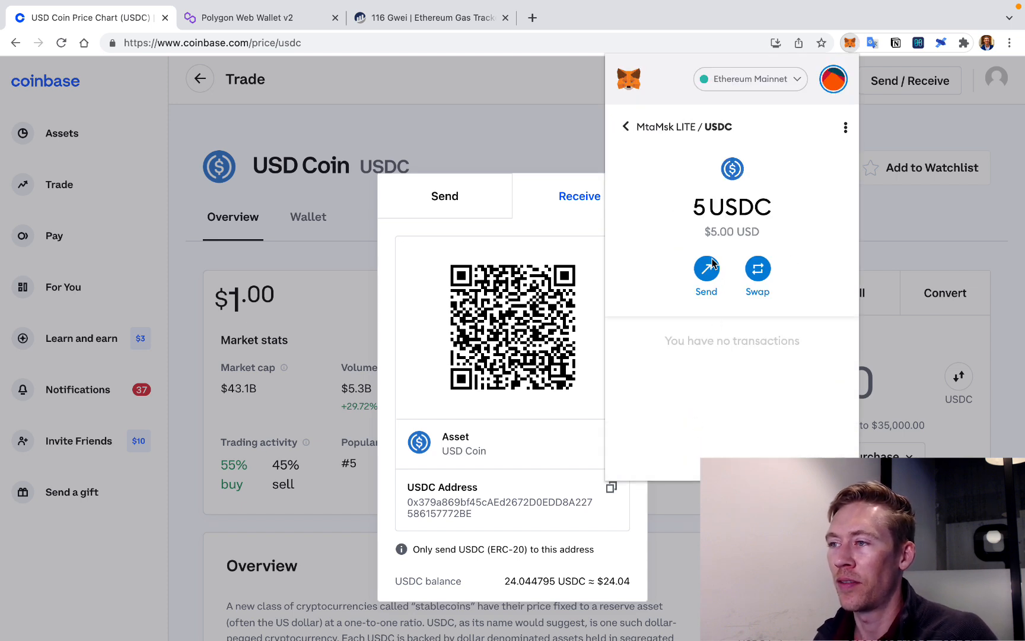
left_click(706, 268)
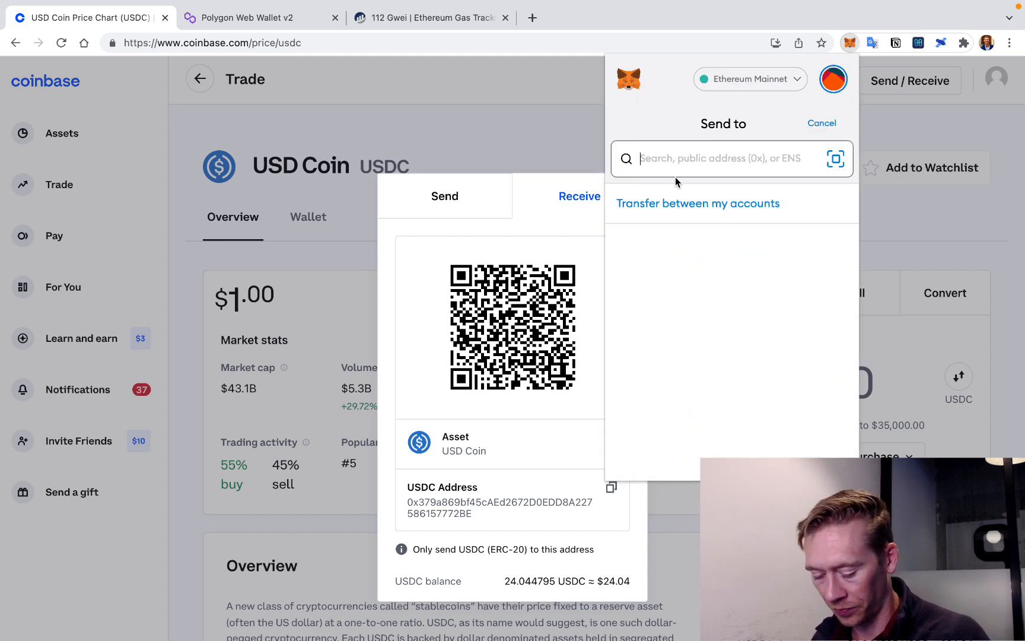
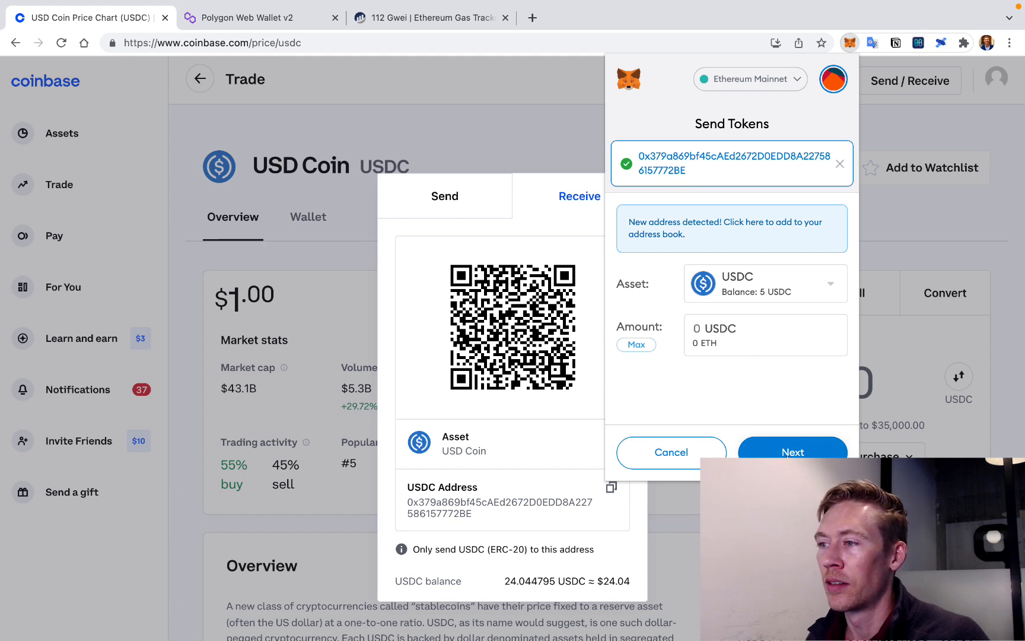
left_click(636, 345)
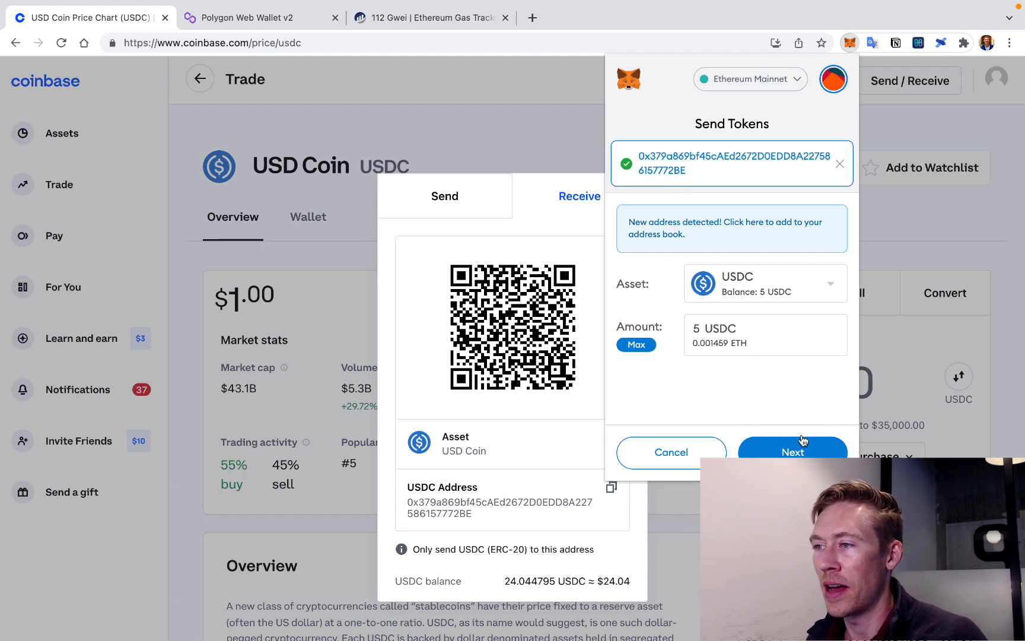
left_click(792, 452)
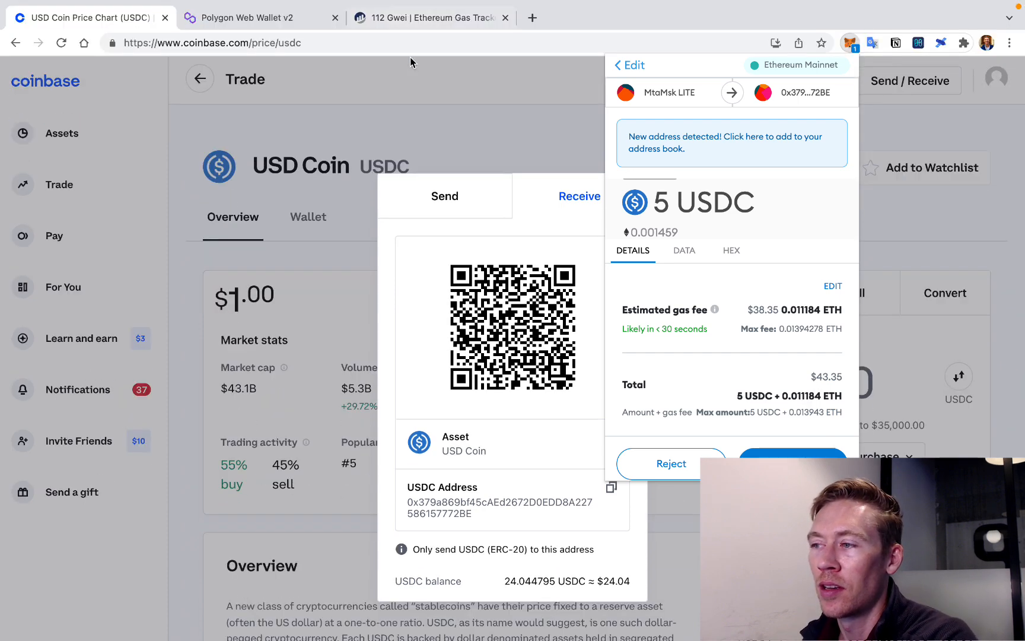
Compare Etherscan's 129 gwei gas price with the pending transfer's fee and reject the 5 USDC send.
left_click(430, 17)
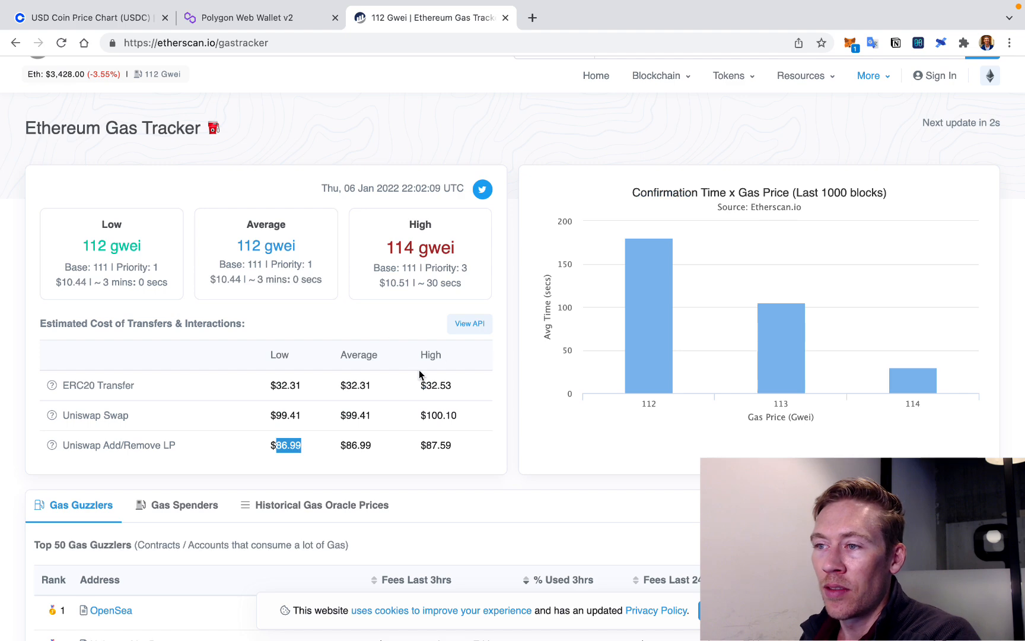
left_click(78, 17)
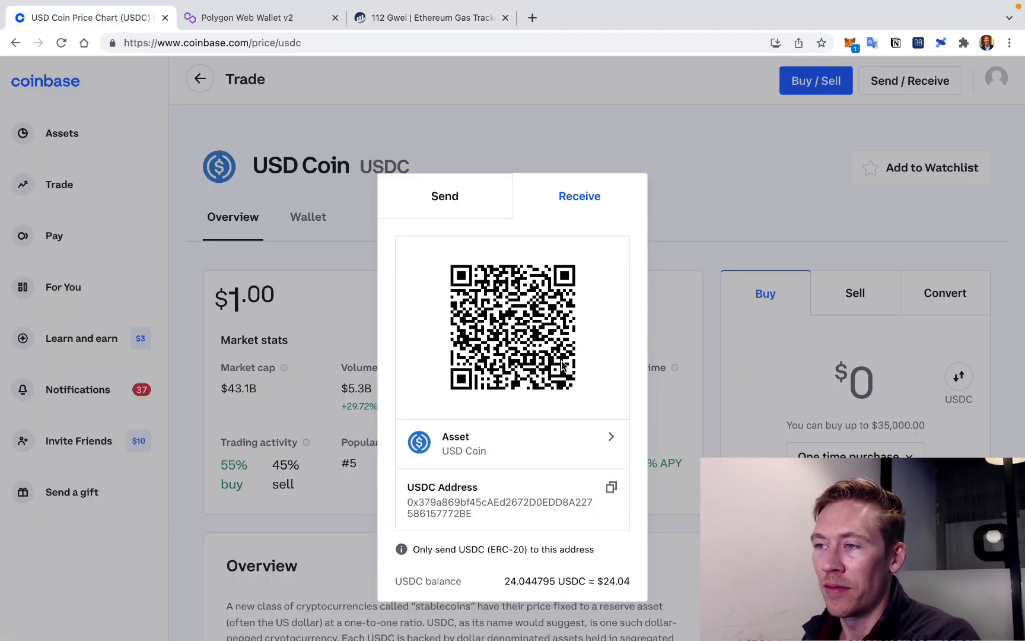
left_click(254, 16)
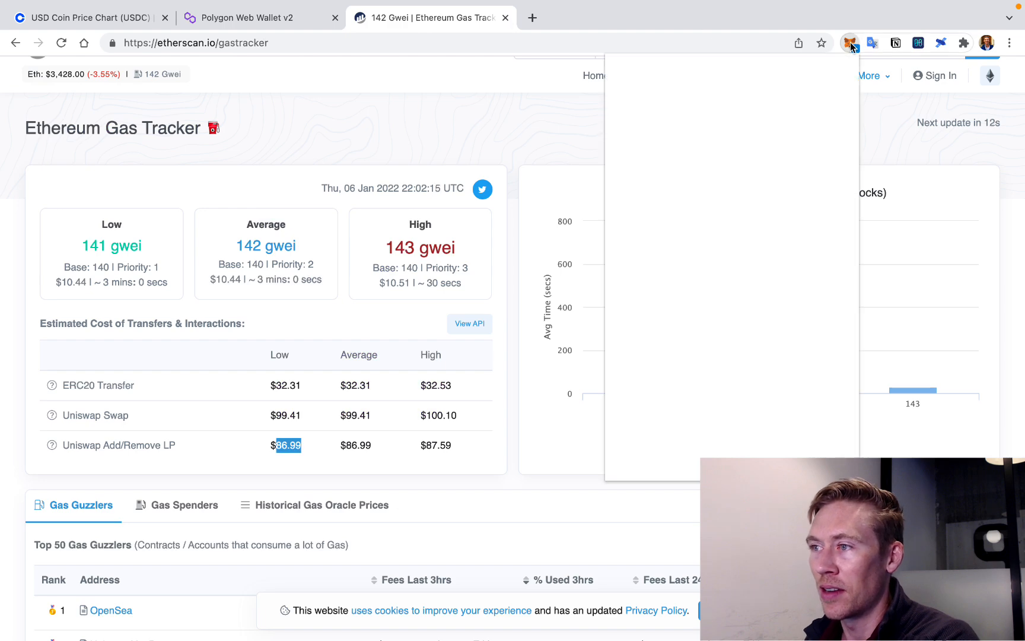
left_click(852, 42)
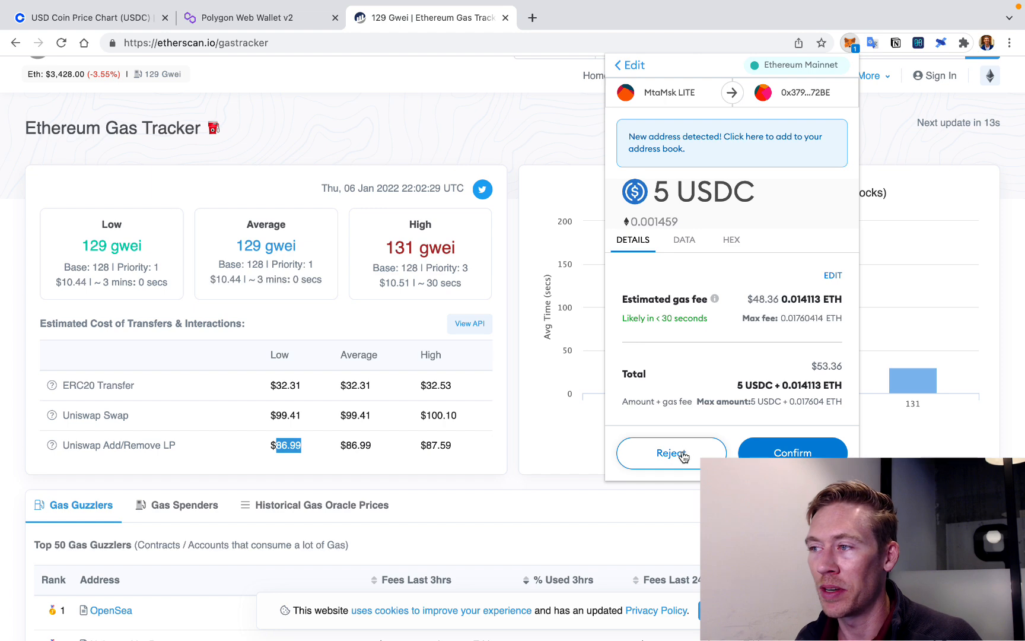
left_click(671, 453)
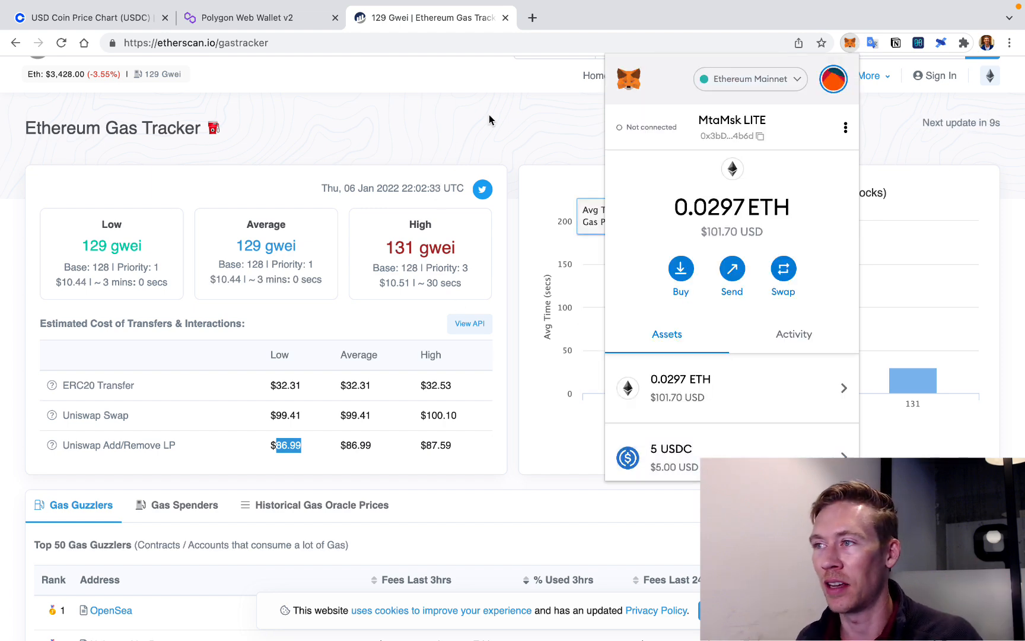
Dismiss the wallet popup and search Google for 'eth gas heat map' in a new tab.
left_click(531, 18)
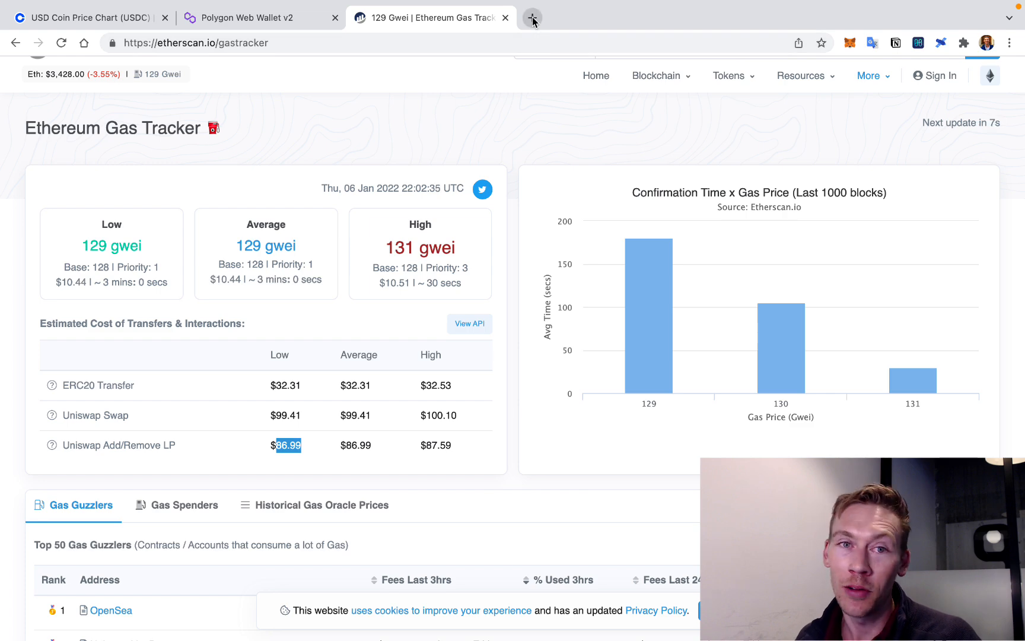
mouse_move(531, 18)
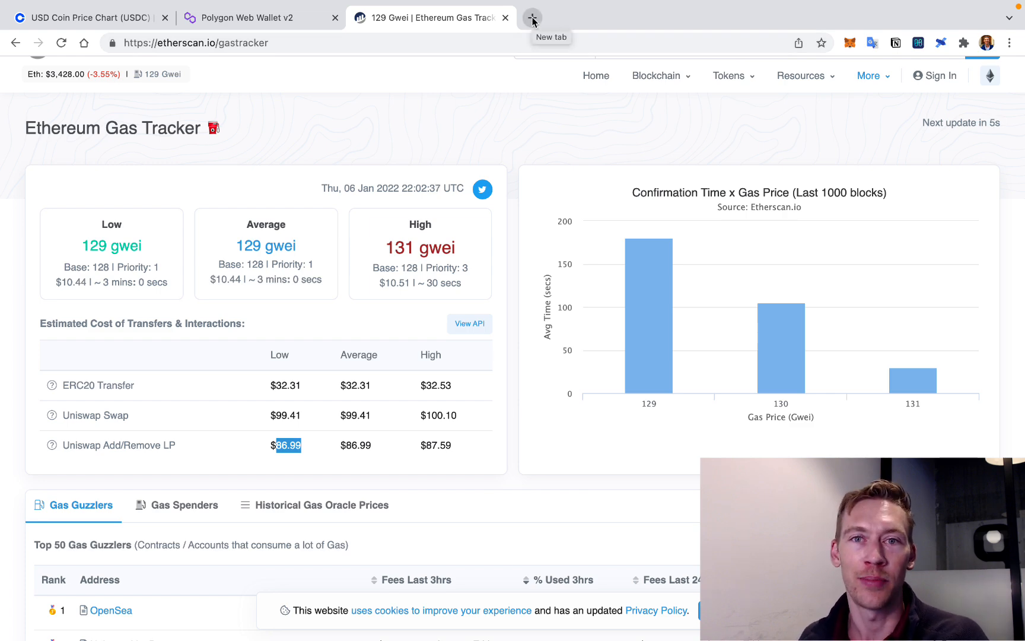
left_click(532, 19)
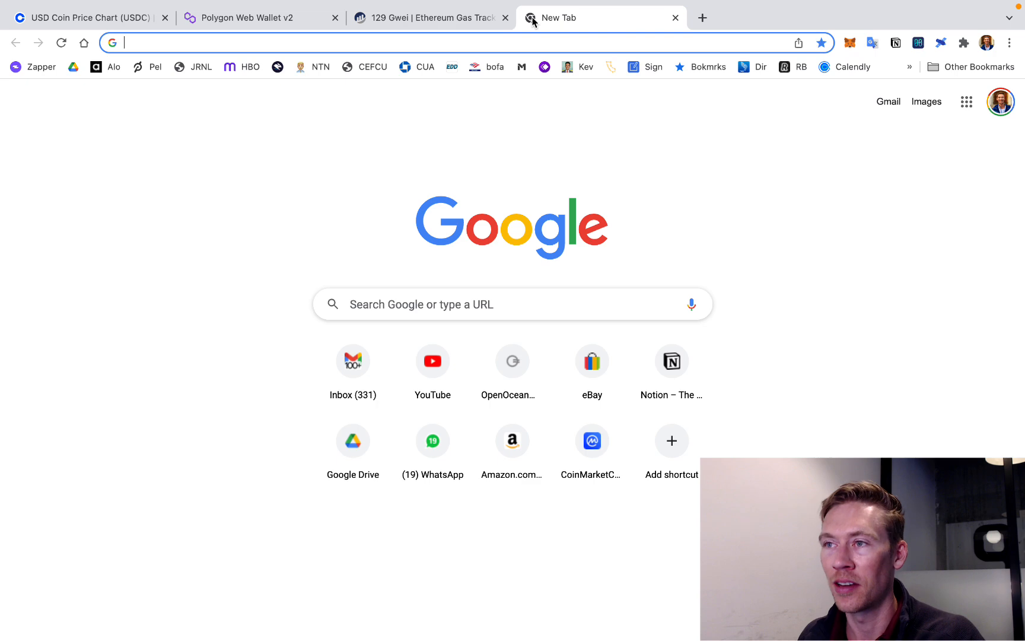
type("eth gas")
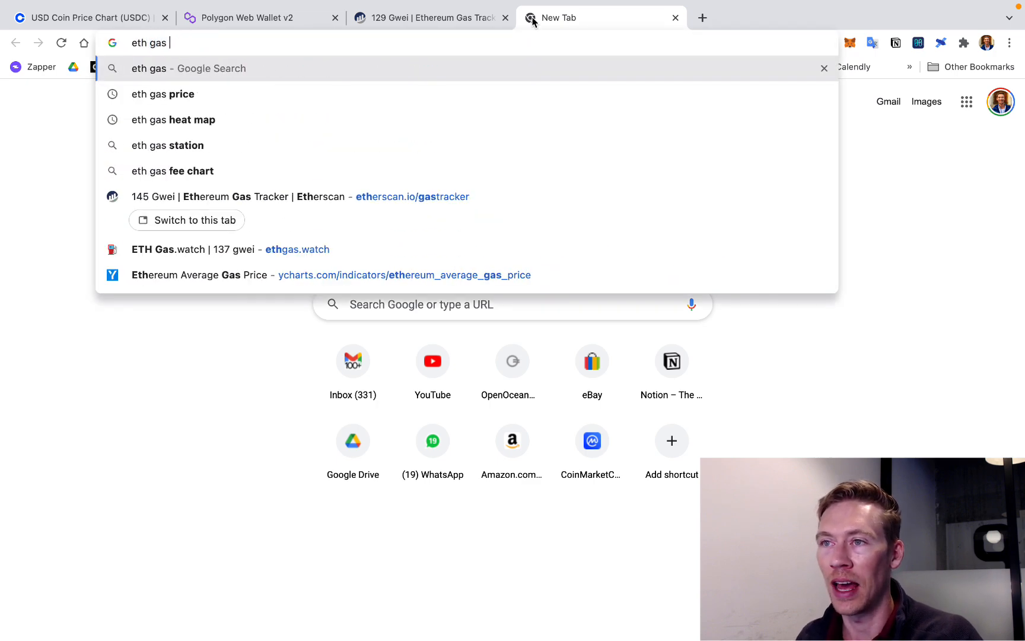
left_click(174, 120)
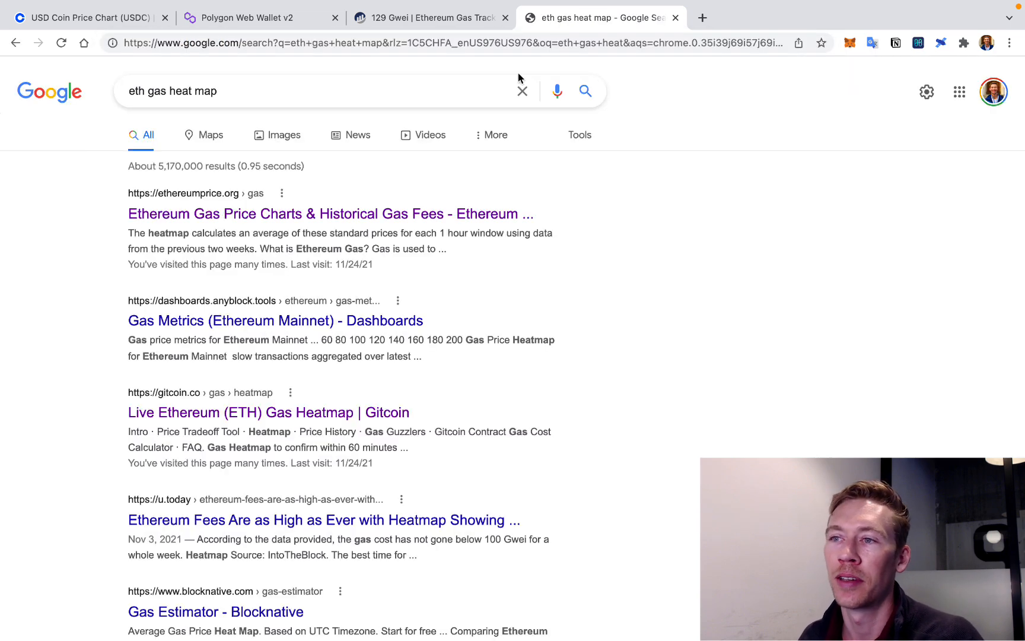
left_click(702, 18)
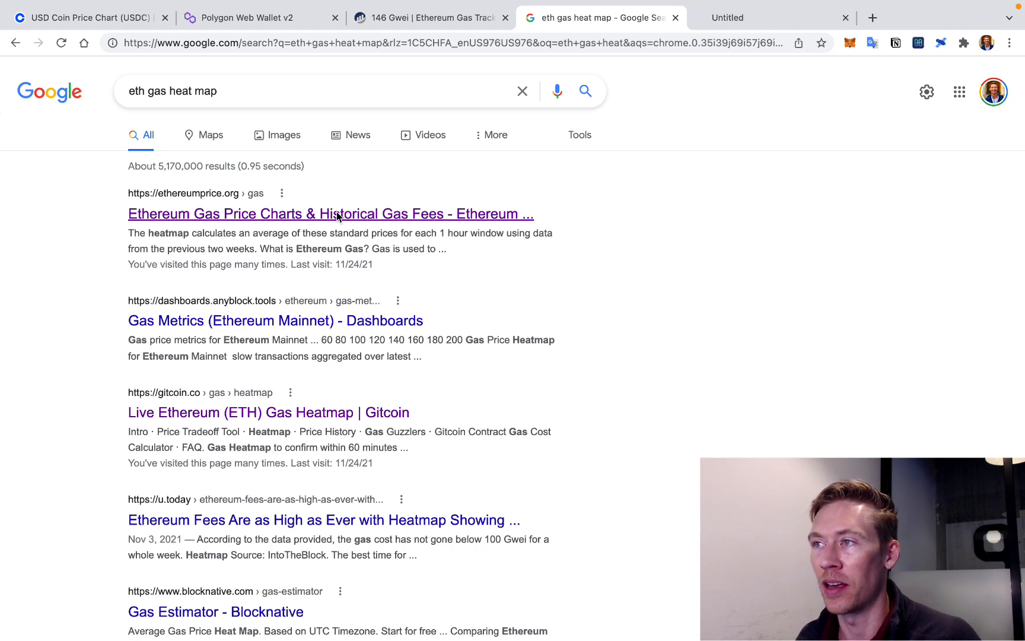
View EthereumPrice.org's Gas Price by Time of Day heatmap of average gwei per weekday and hour.
left_click(340, 213)
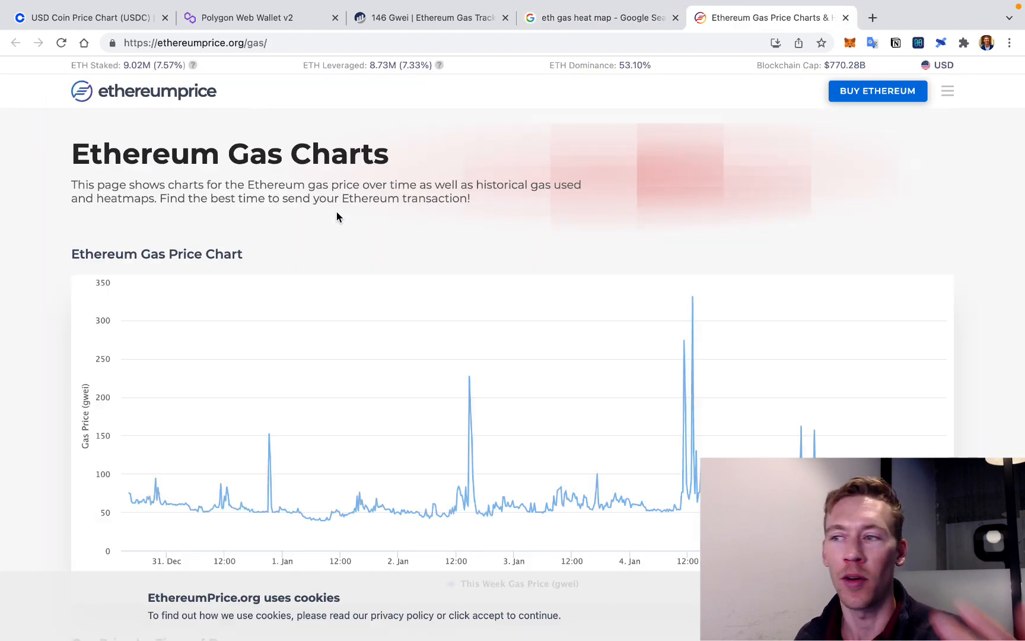
scroll("down", 3)
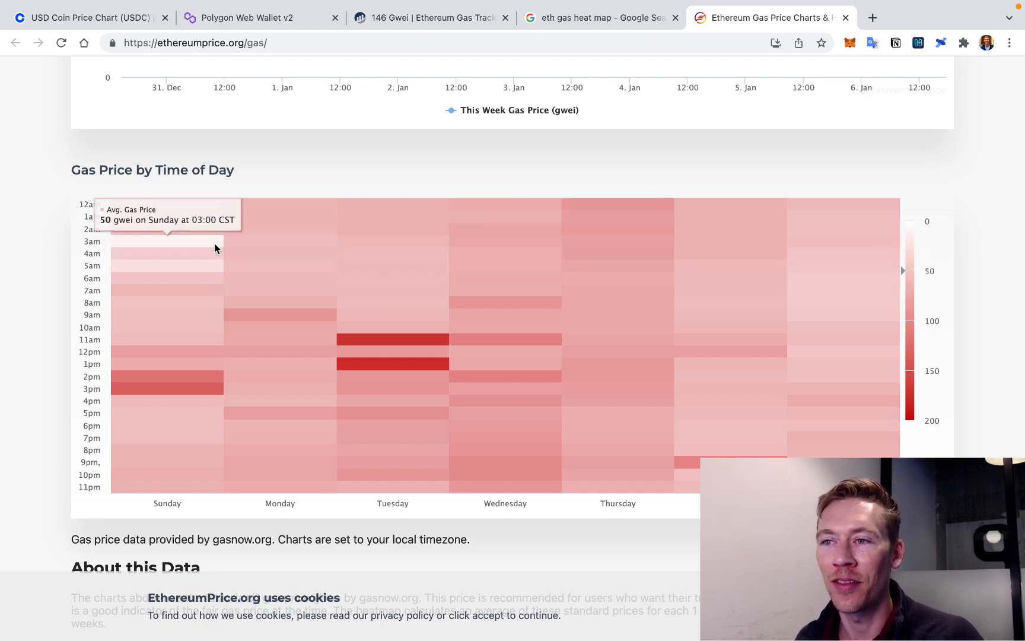
mouse_move(179, 428)
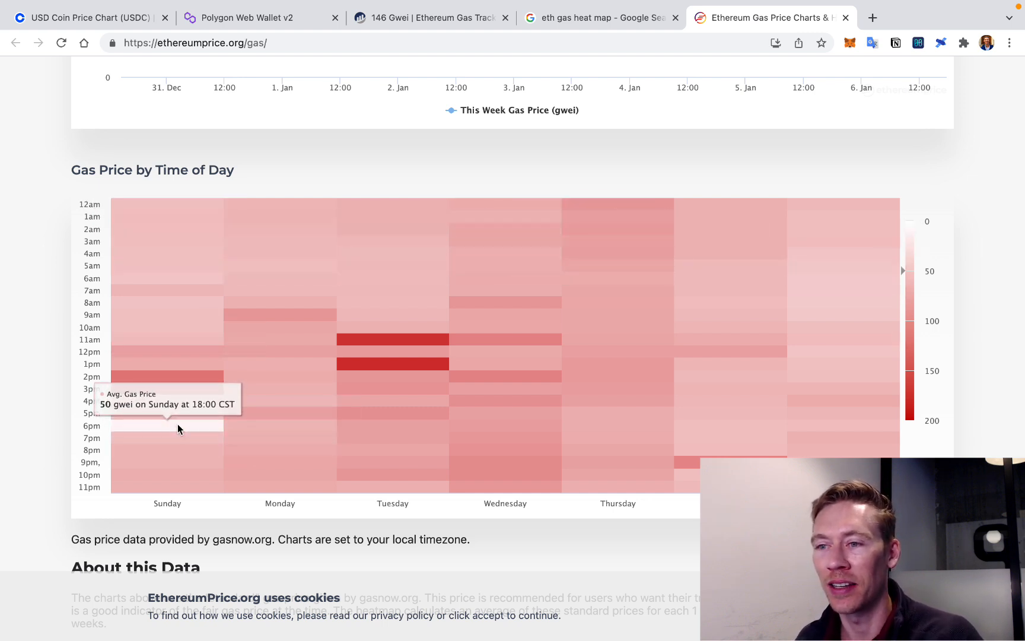
mouse_move(297, 297)
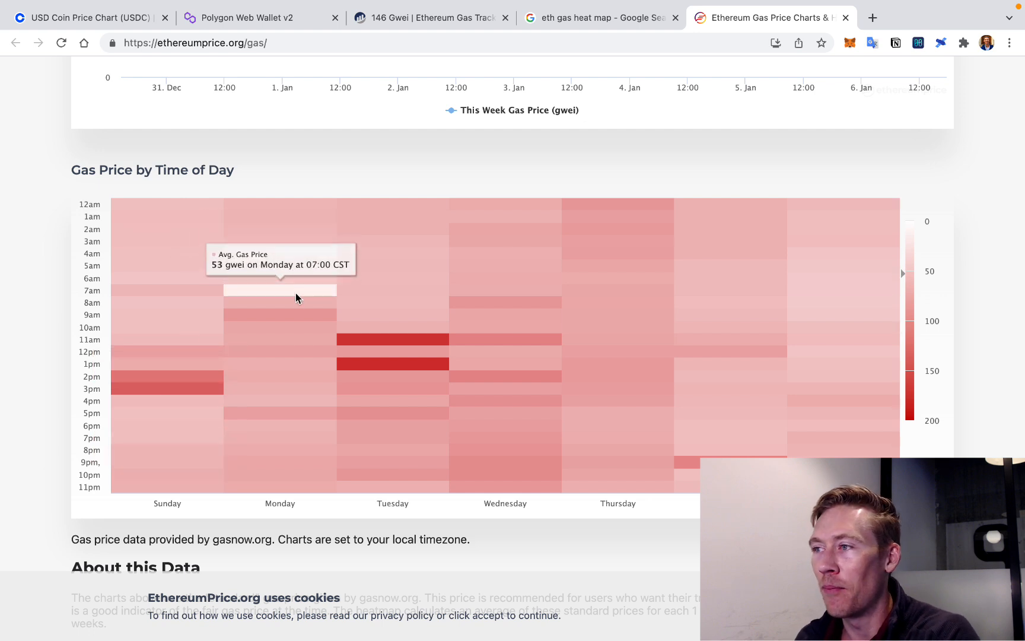
mouse_move(841, 267)
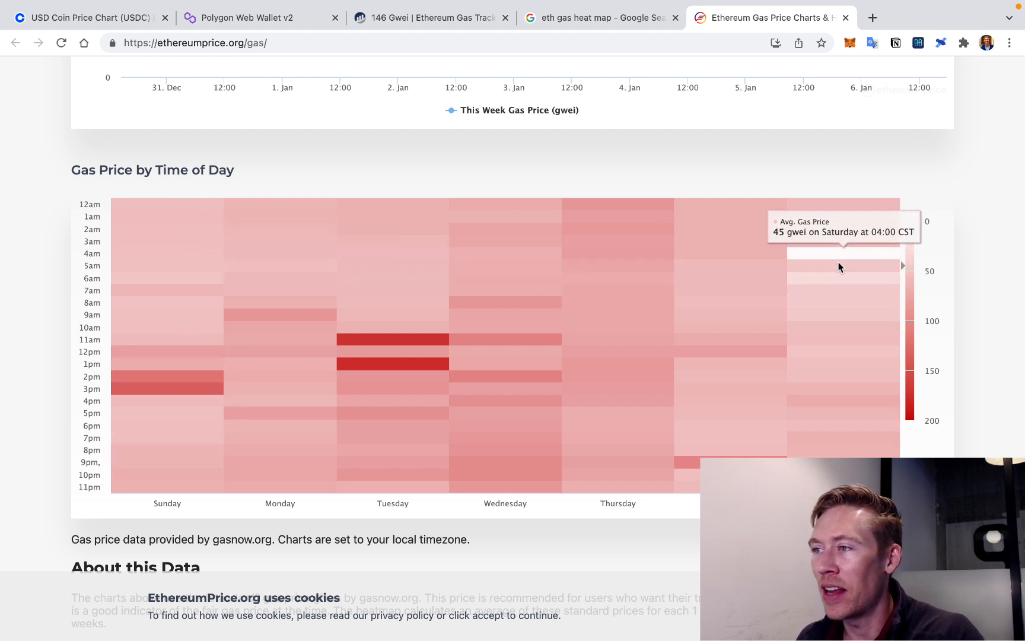
mouse_move(840, 288)
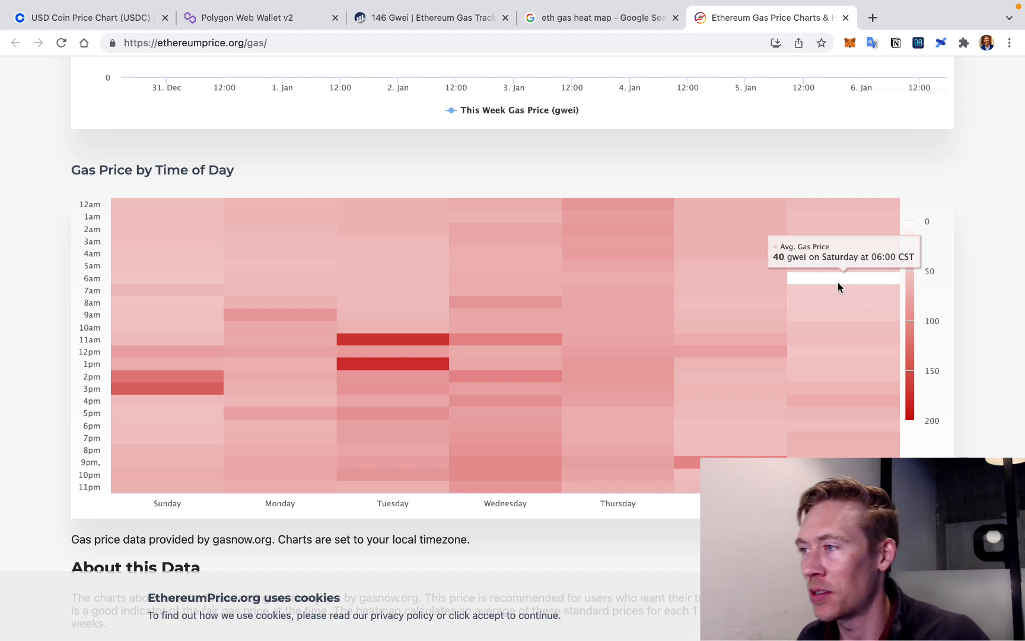
mouse_move(849, 280)
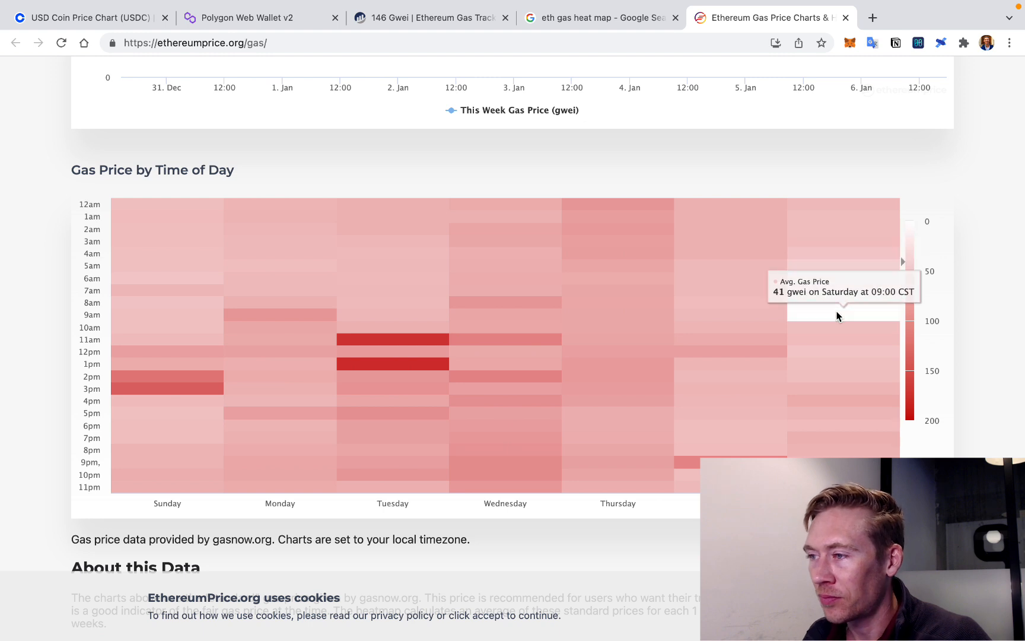
mouse_move(852, 264)
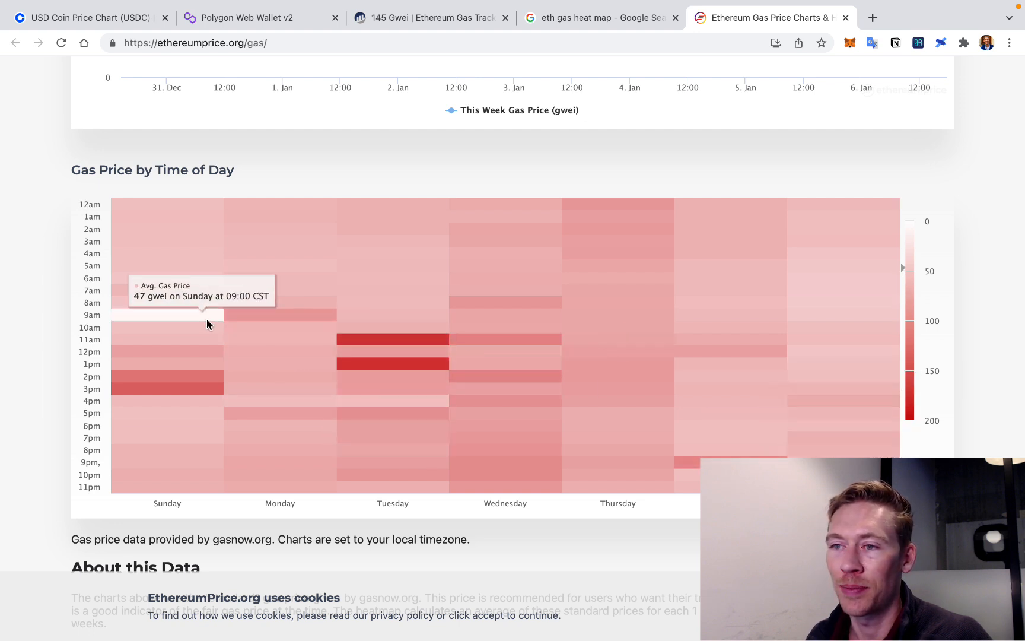
mouse_move(306, 328)
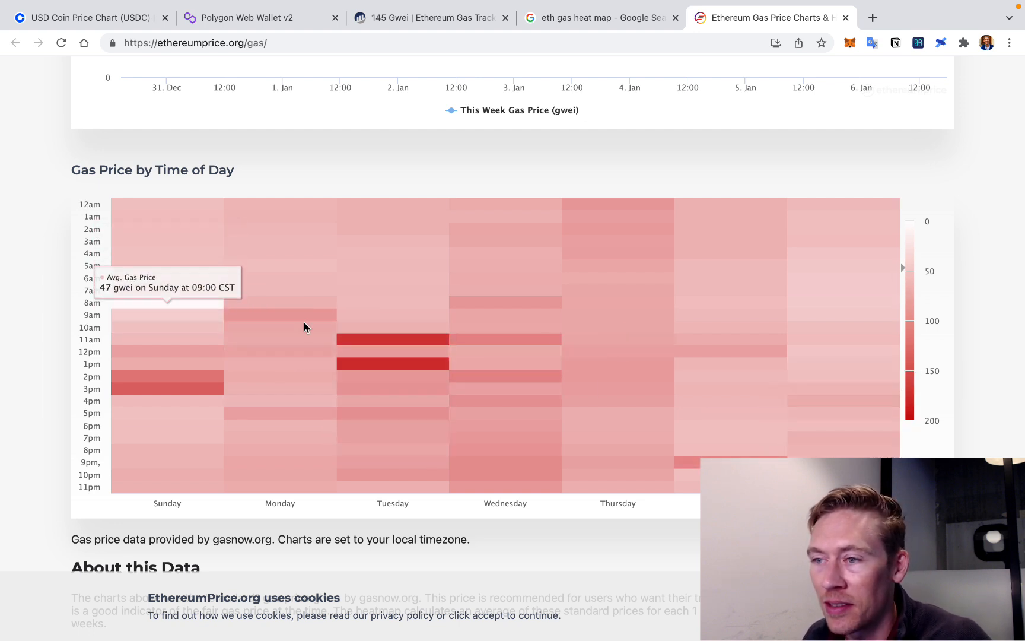
mouse_move(204, 428)
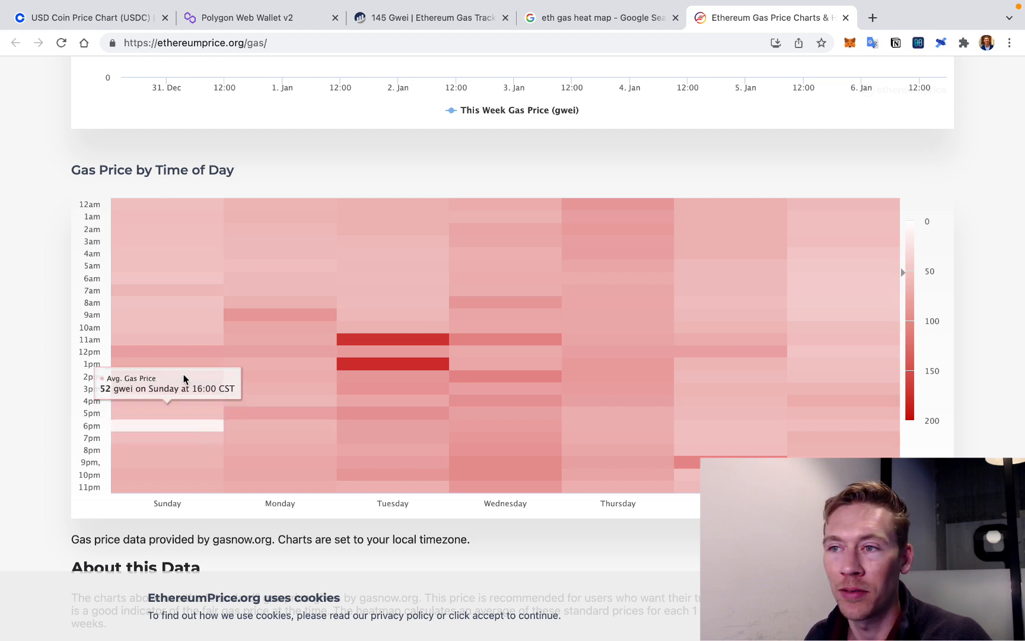
mouse_move(755, 245)
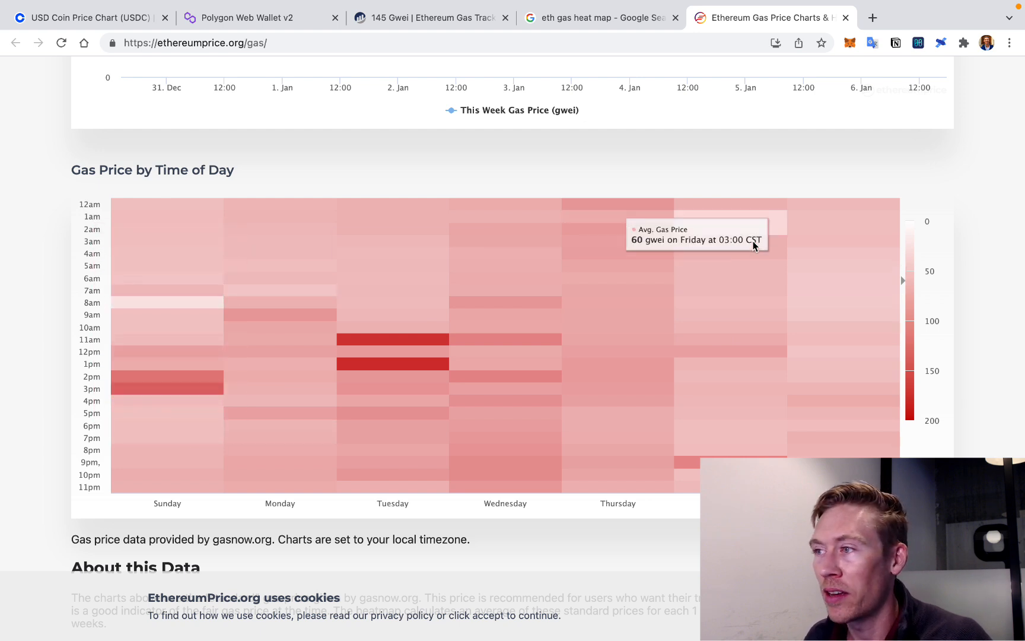
mouse_move(850, 400)
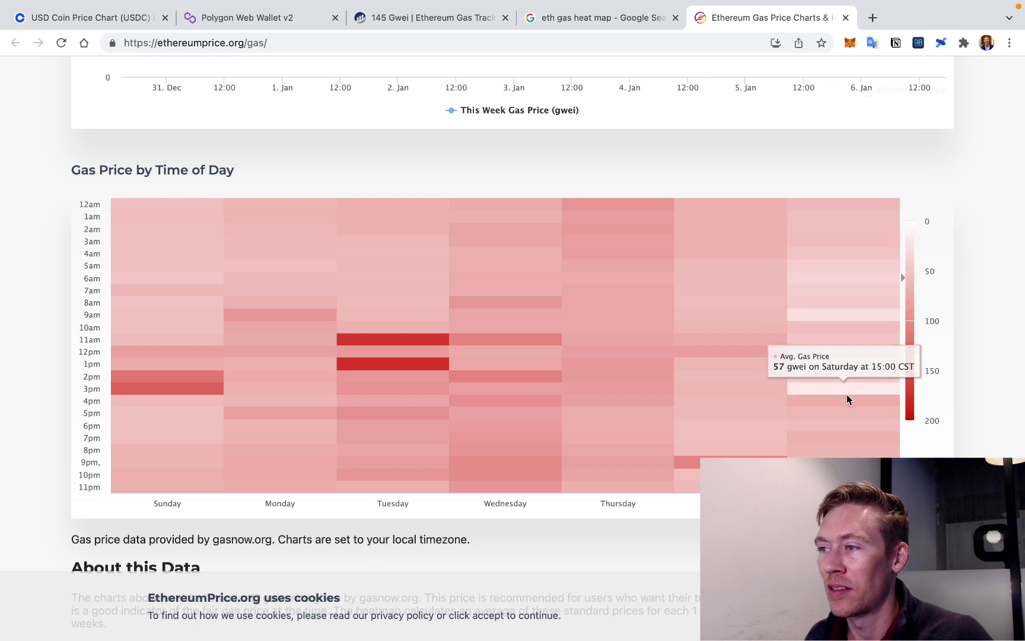
mouse_move(851, 437)
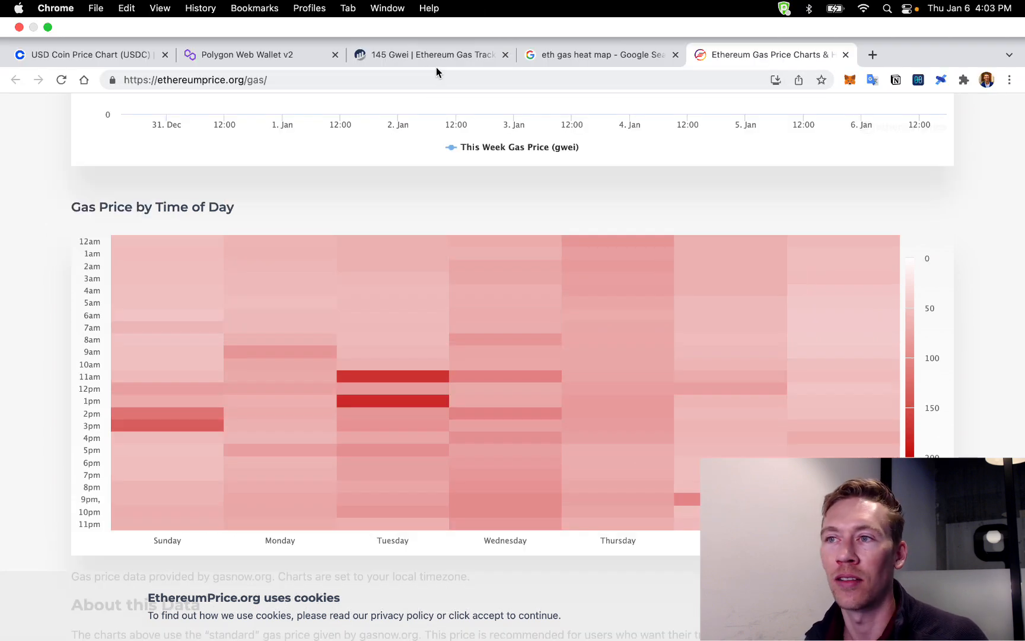
Glance at Etherscan's 157 gwei reading and the Polygon Bridge page, then settle on Coinbase's USD Coin overview.
left_click(429, 55)
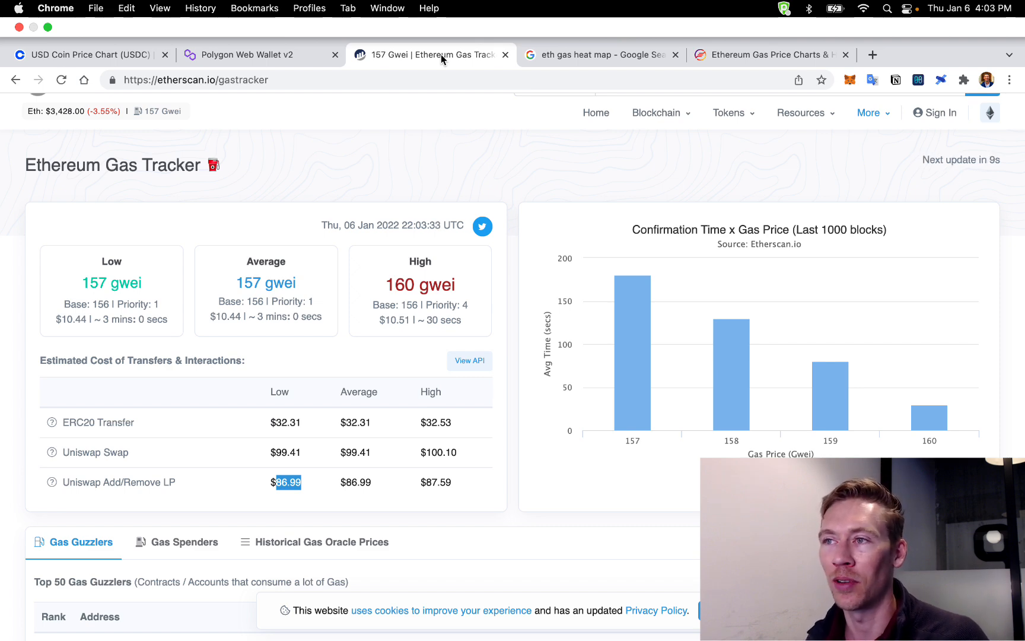
mouse_move(266, 72)
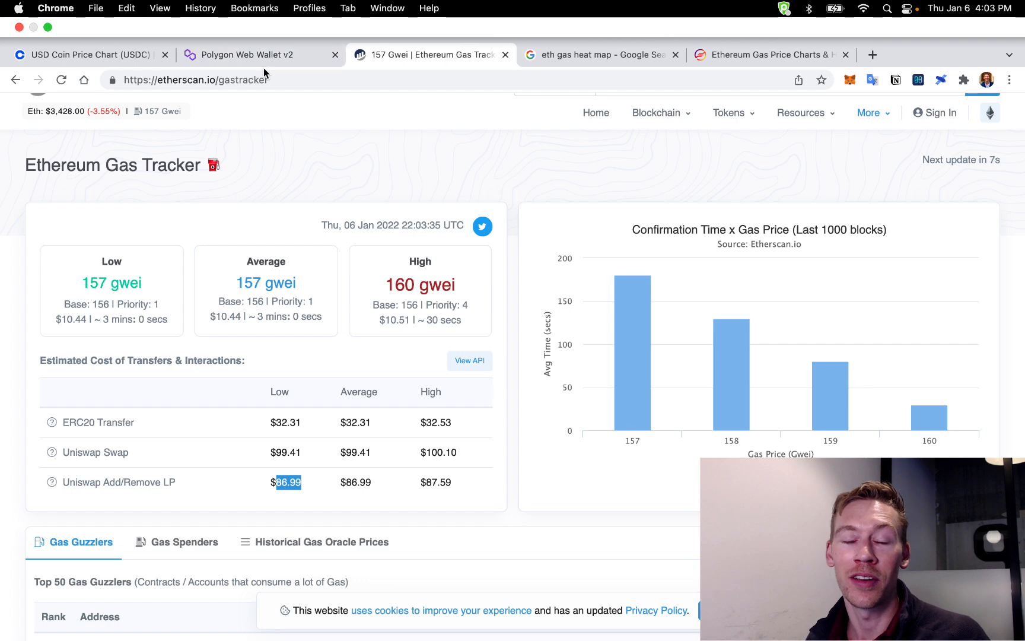
left_click(255, 55)
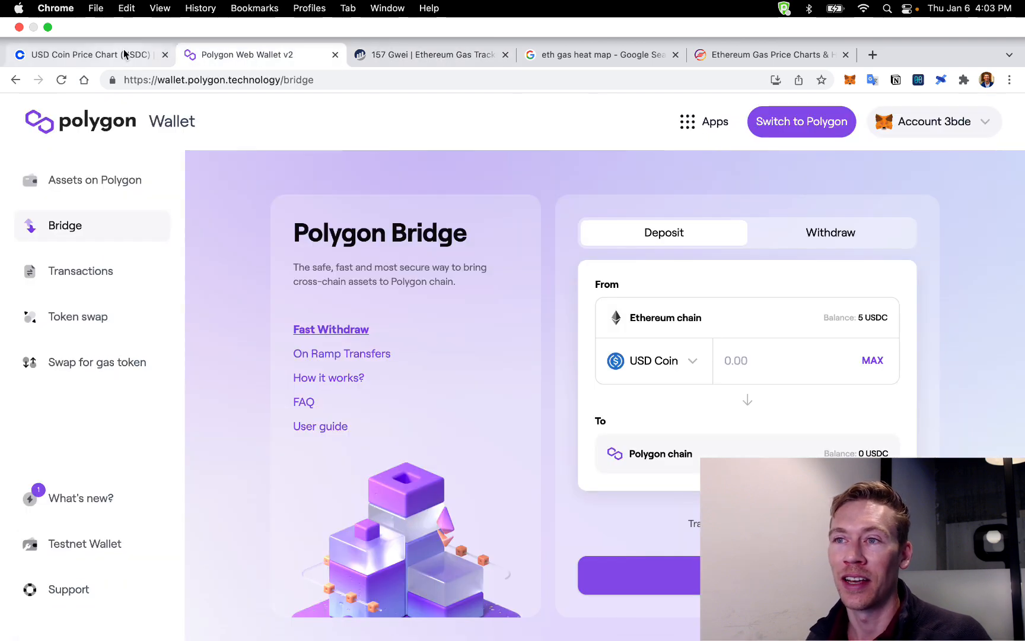
left_click(89, 55)
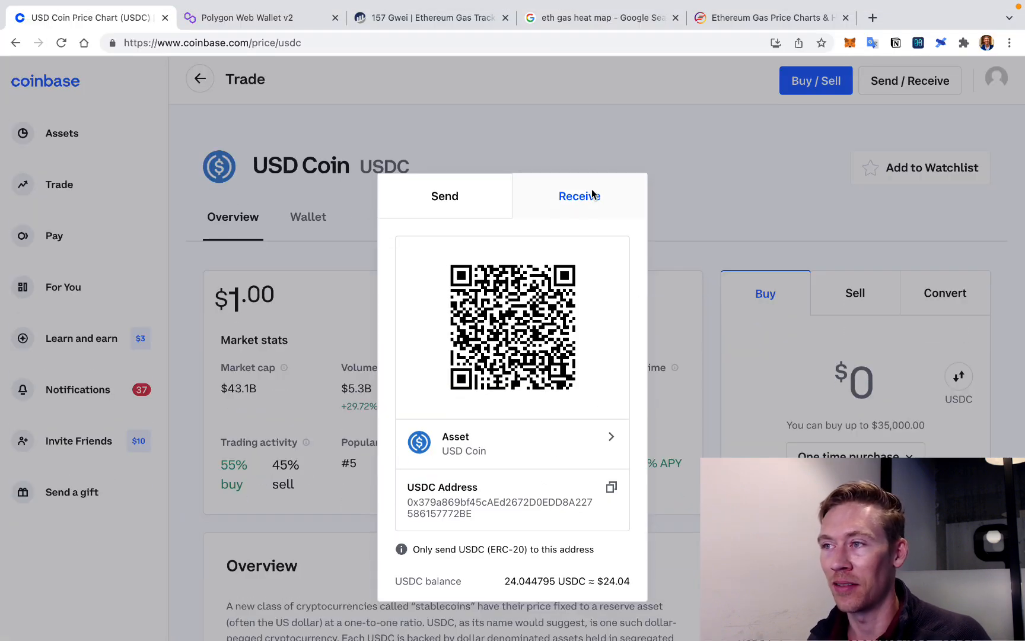
left_click(254, 16)
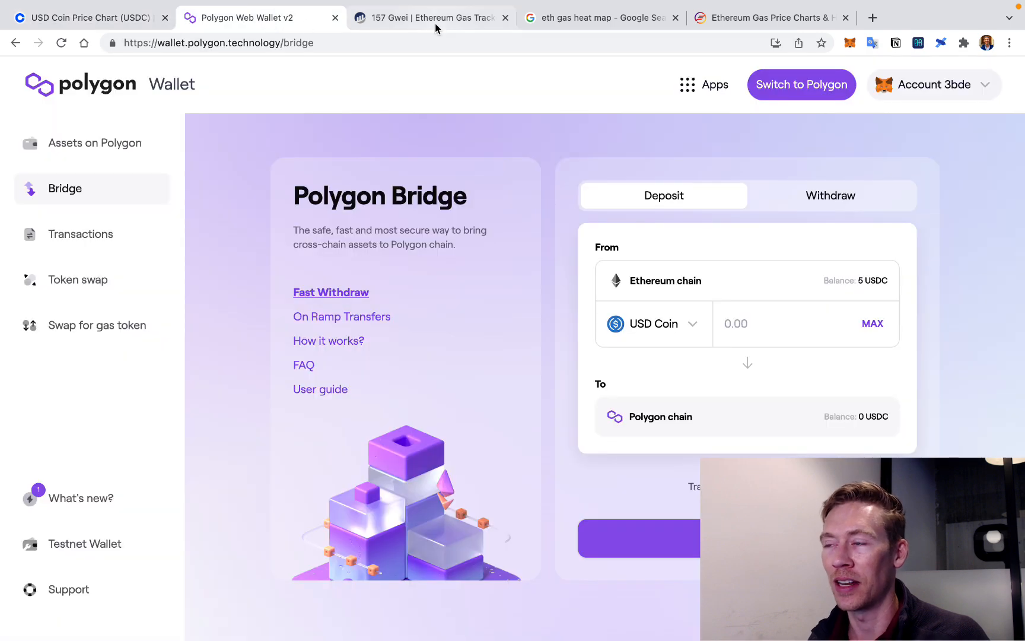
left_click(83, 16)
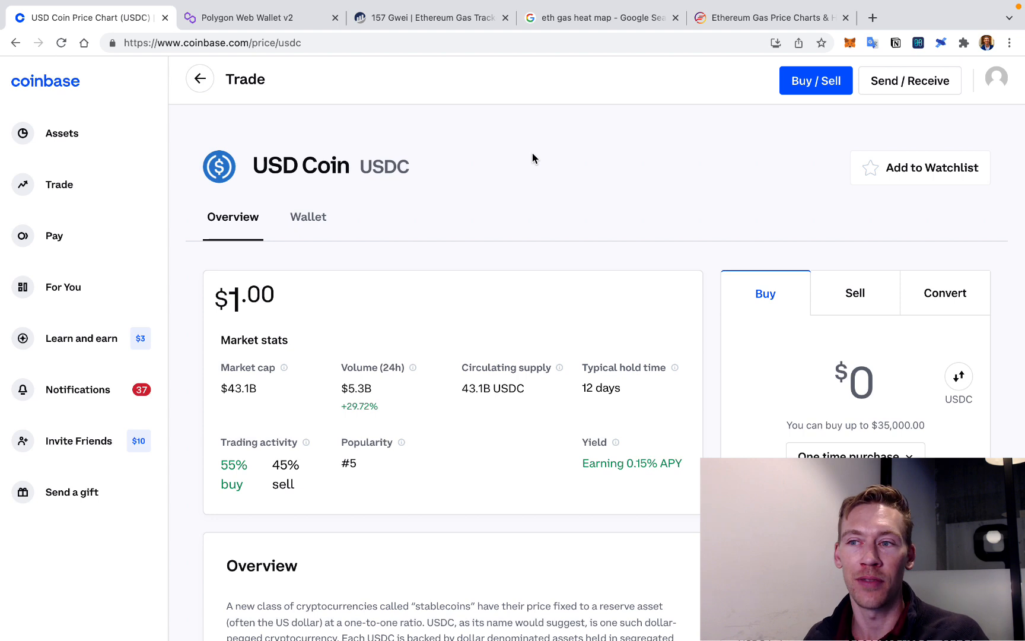
mouse_move(143, 219)
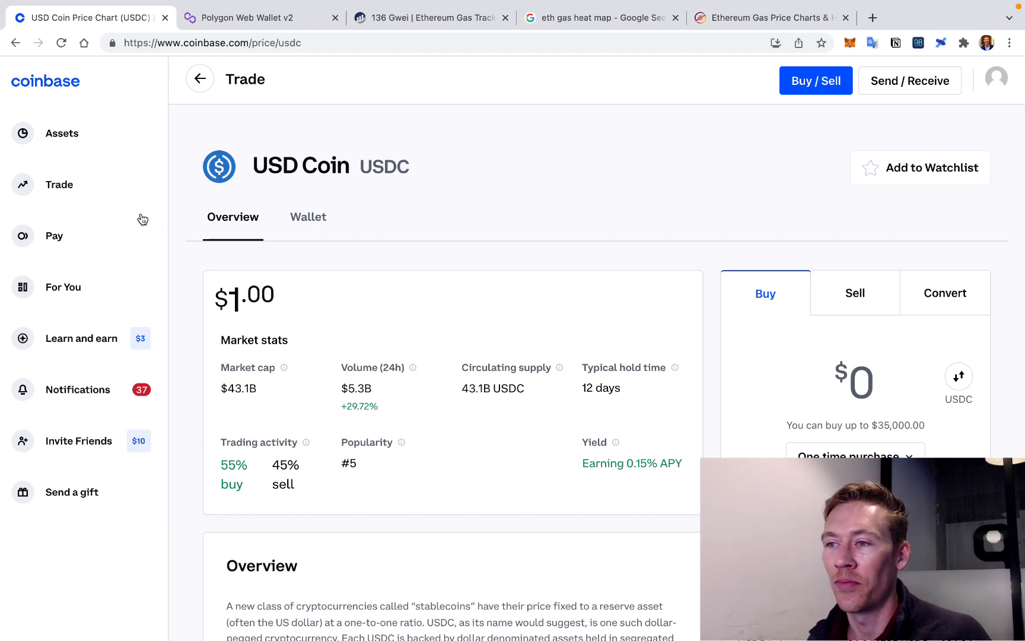
mouse_move(69, 189)
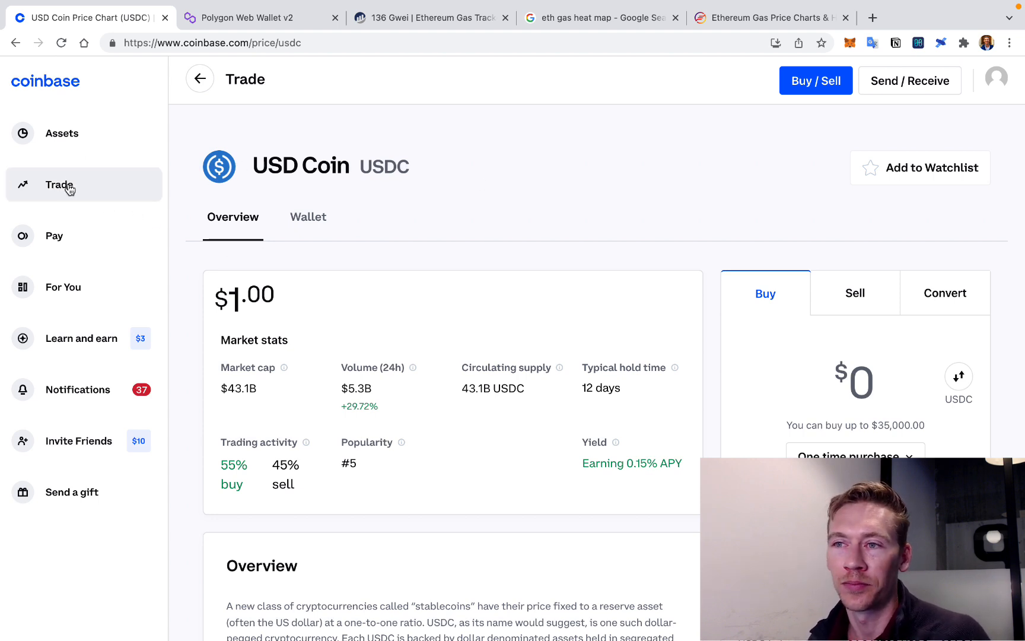
On Coinbase's Trade page, choose Ethereum as the asset for a one-time purchase.
left_click(58, 185)
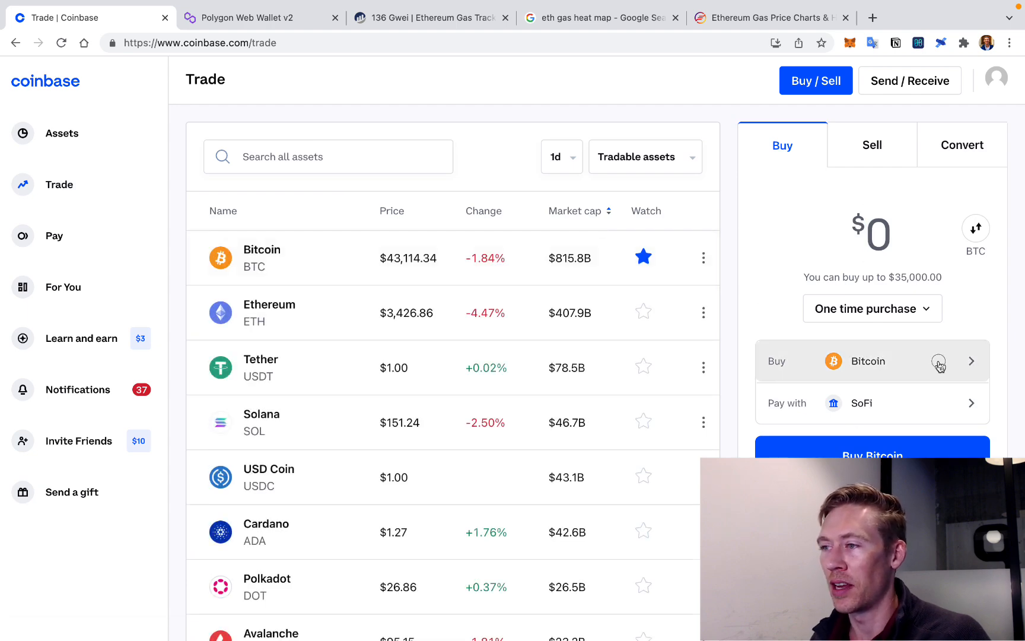
left_click(940, 362)
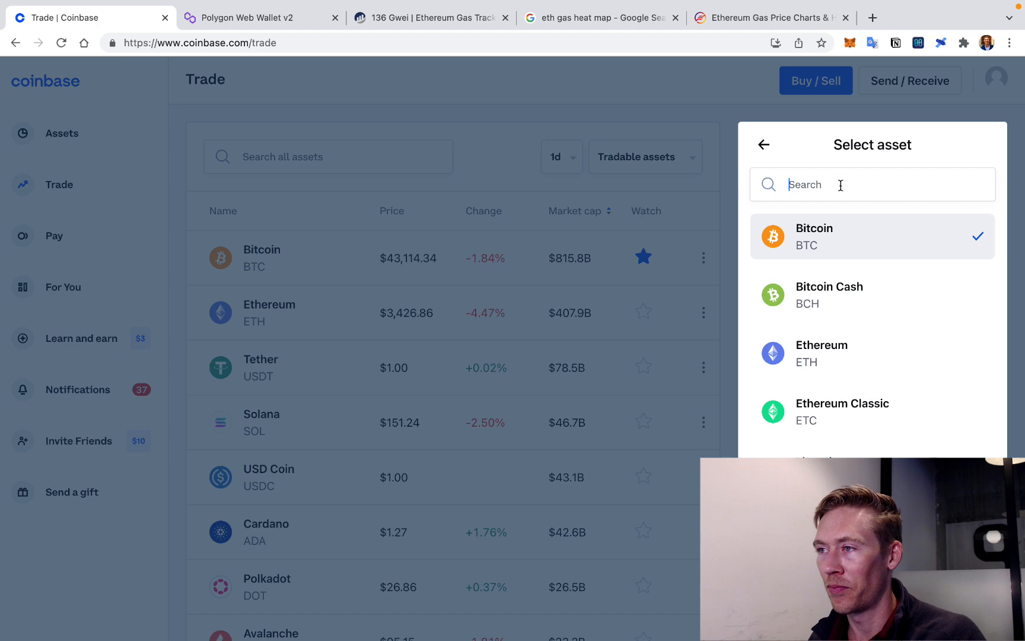
type("eth")
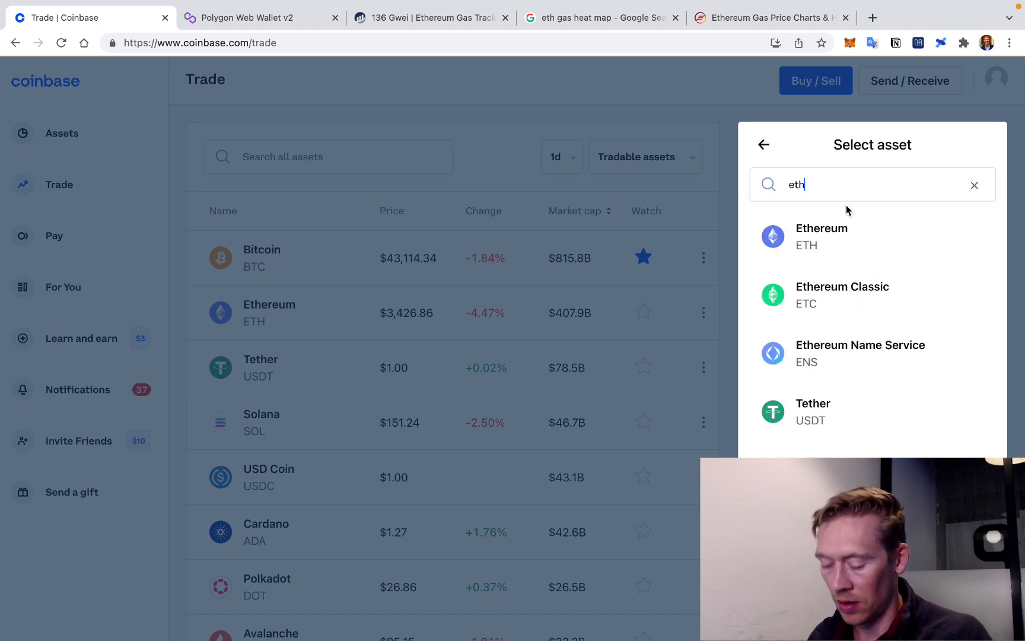
left_click(821, 236)
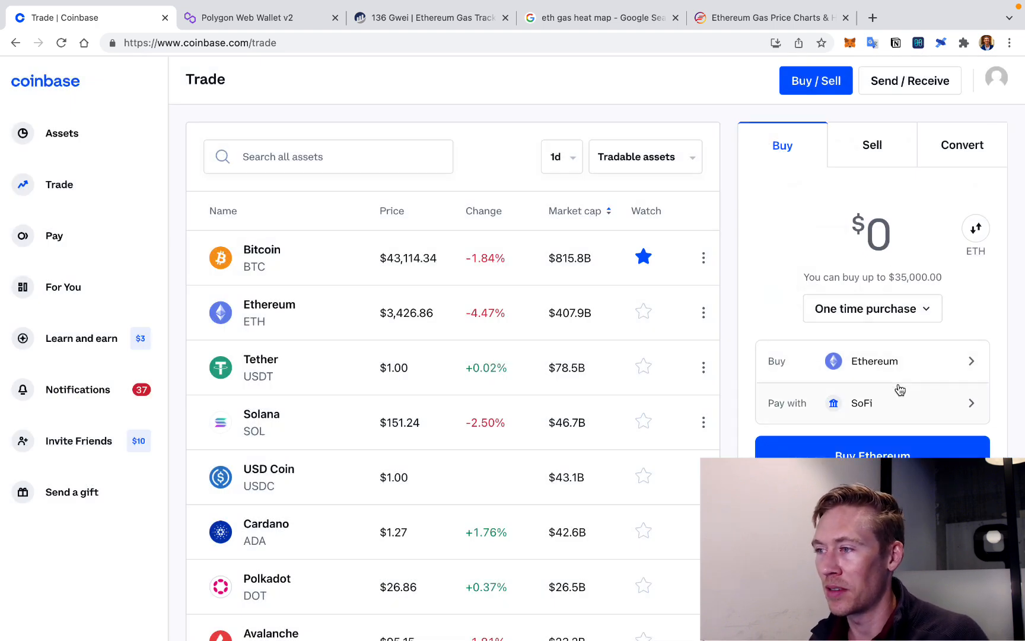
mouse_move(928, 268)
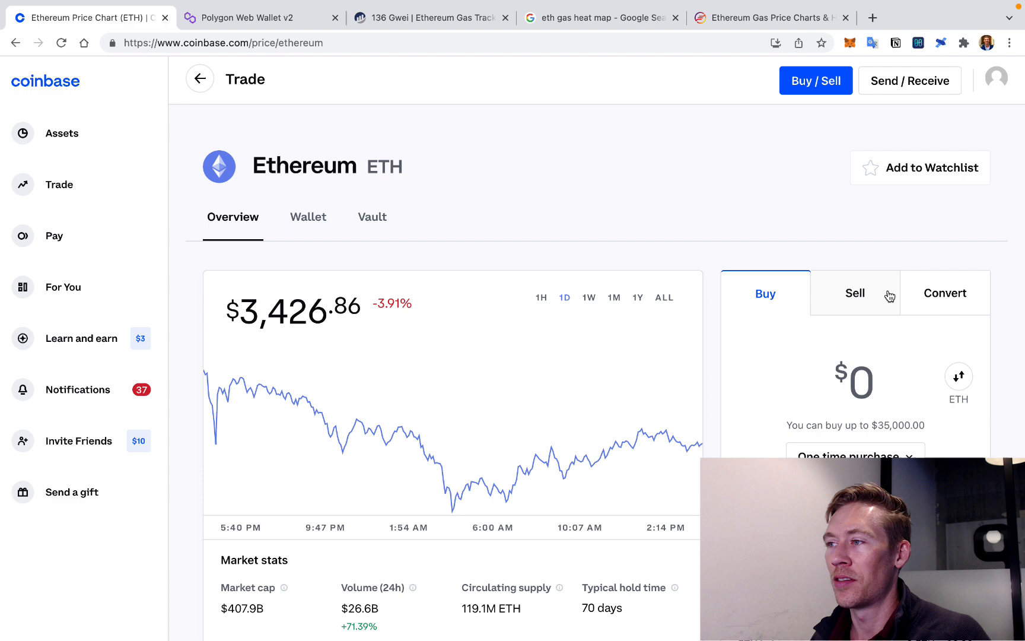
left_click(911, 81)
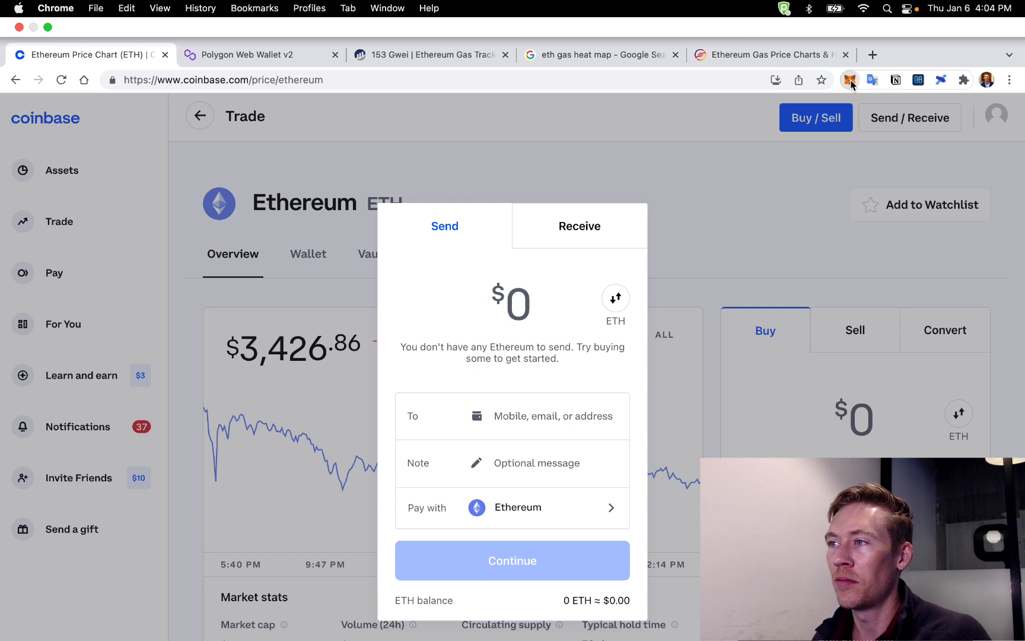
left_click(850, 80)
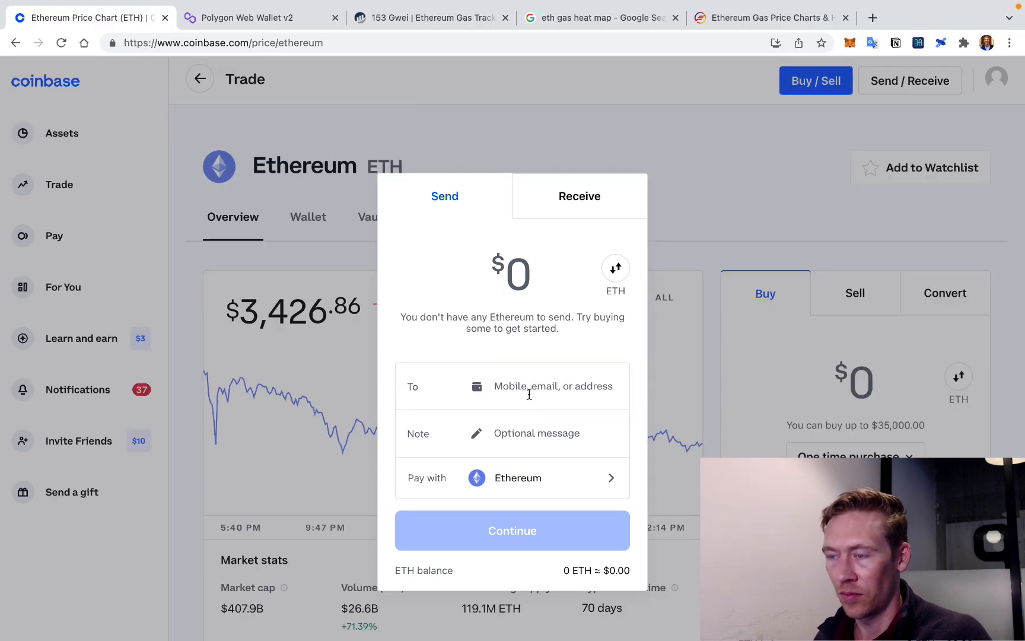
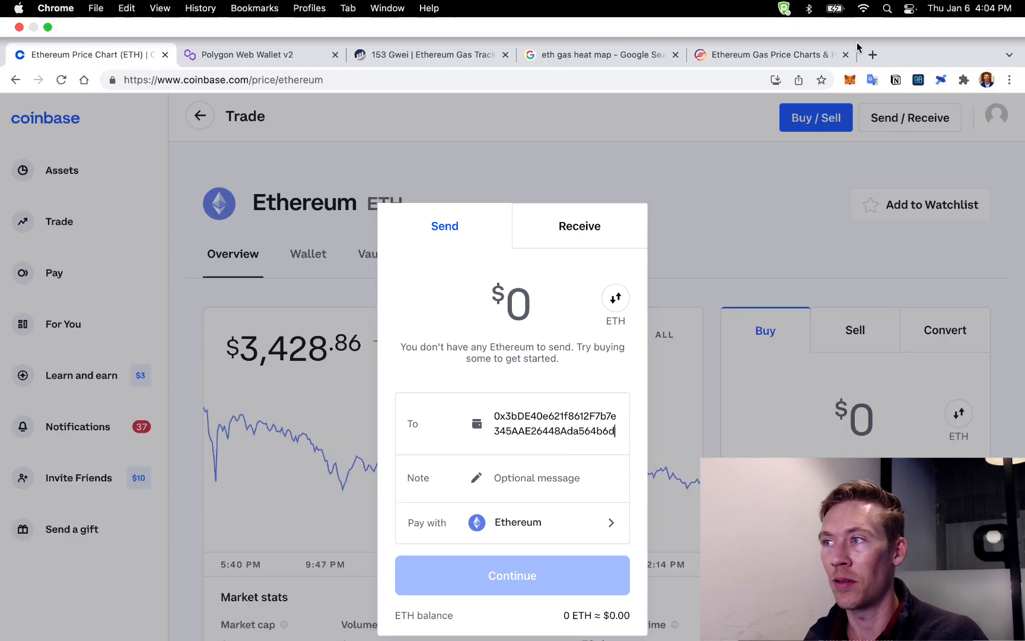
mouse_move(873, 54)
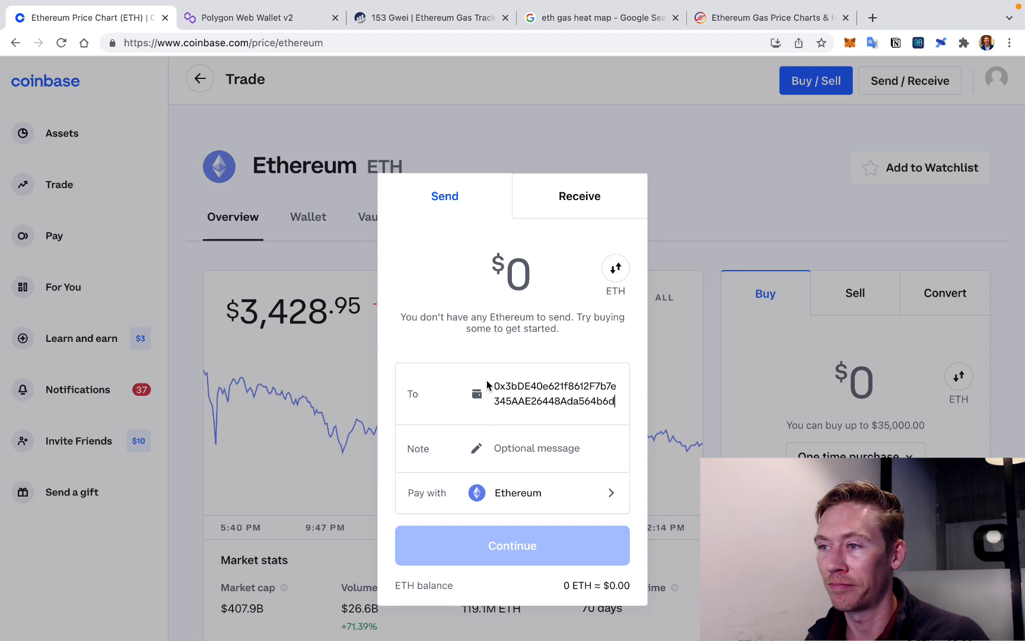
mouse_move(522, 547)
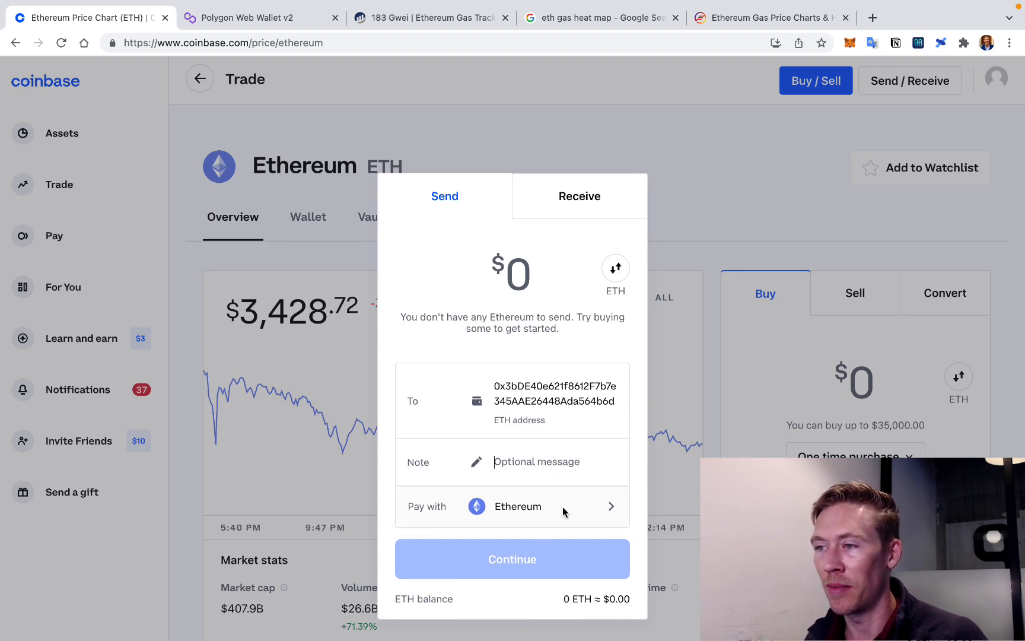
mouse_move(568, 223)
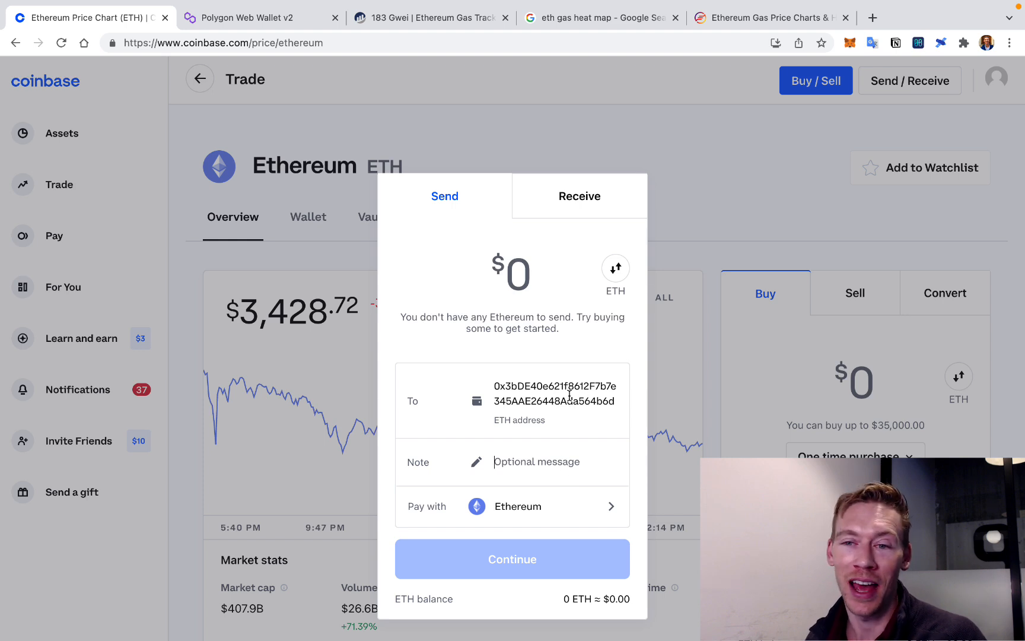
mouse_move(551, 434)
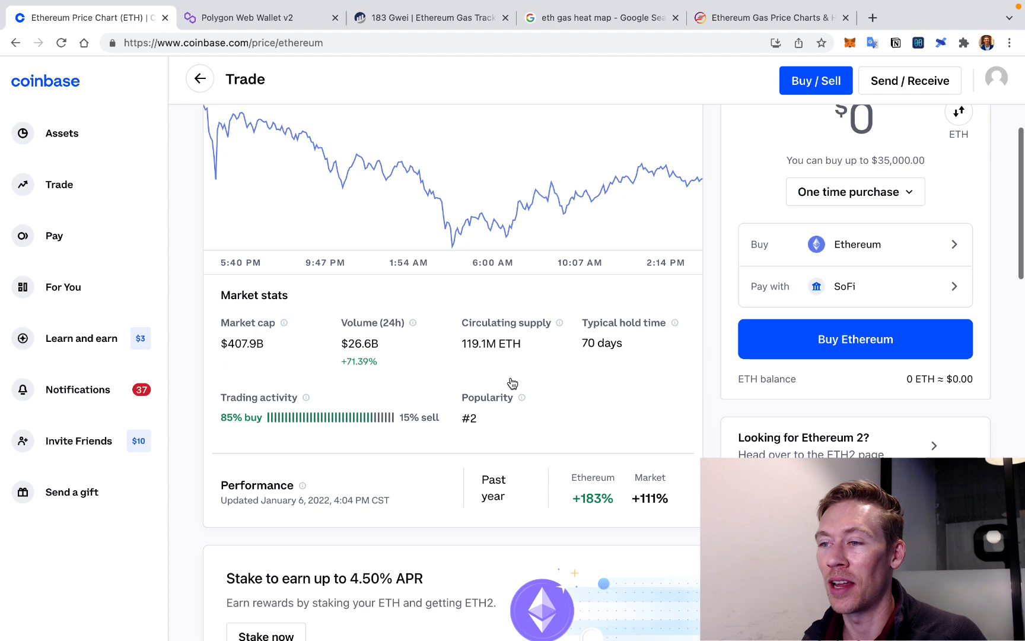
scroll("up", 3)
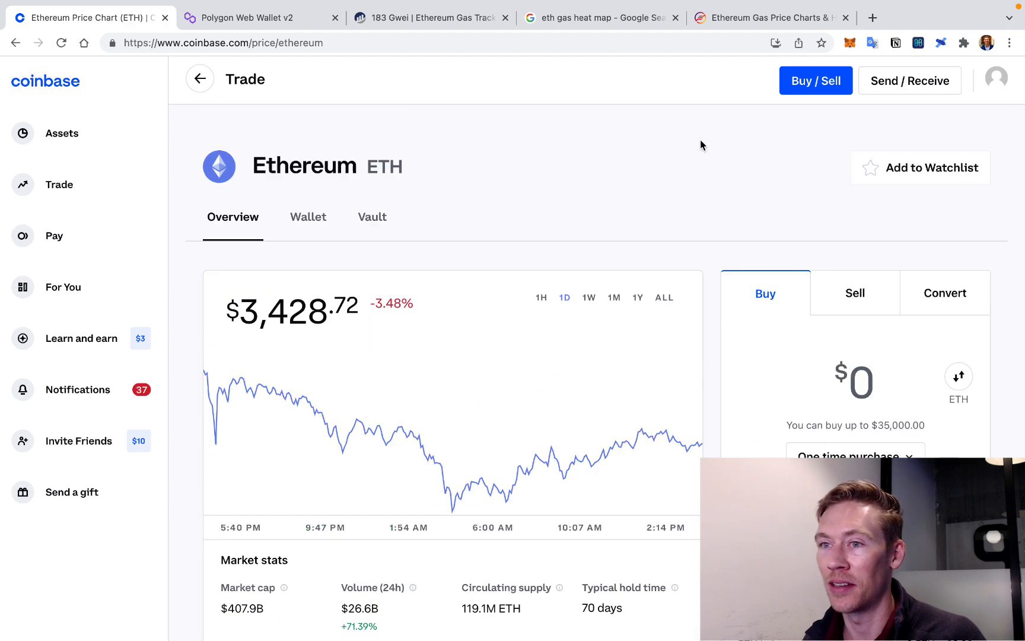
Start a USDC send from the Coinbase portfolio's asset list.
left_click(909, 80)
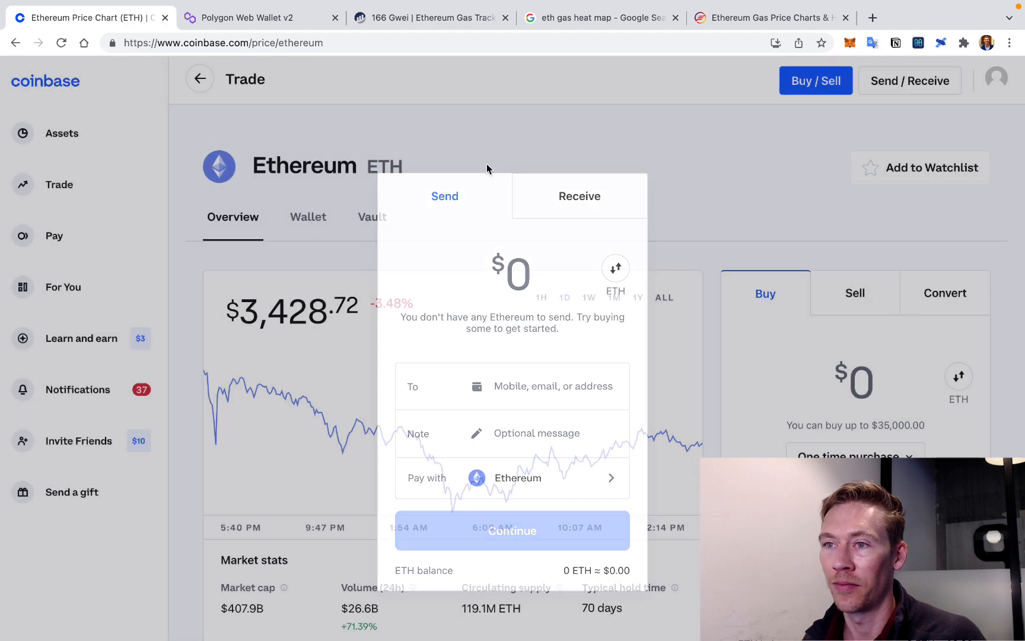
left_click(62, 133)
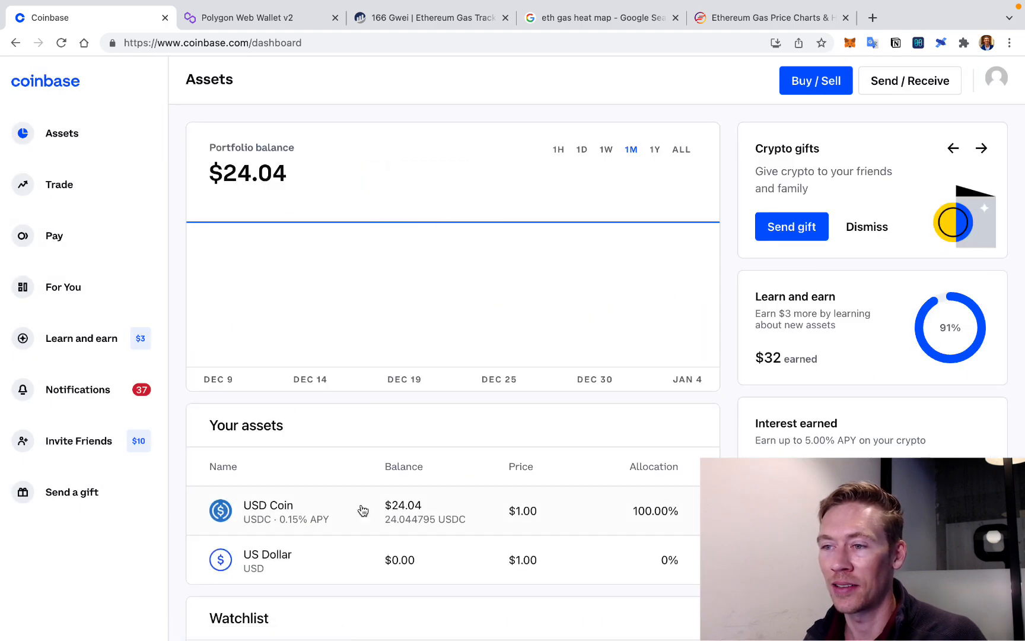
left_click(268, 512)
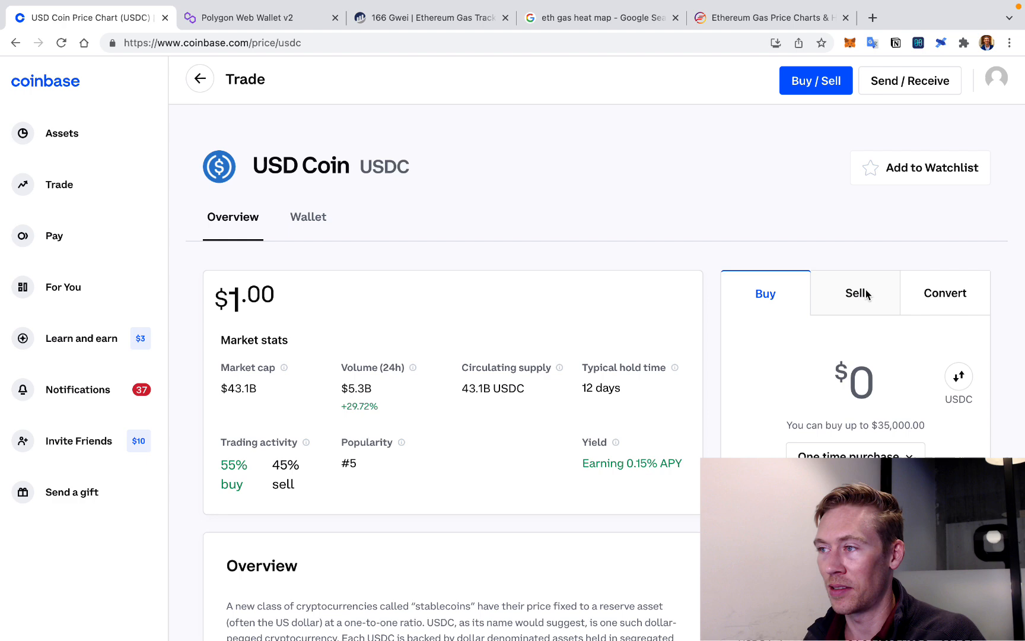
left_click(911, 80)
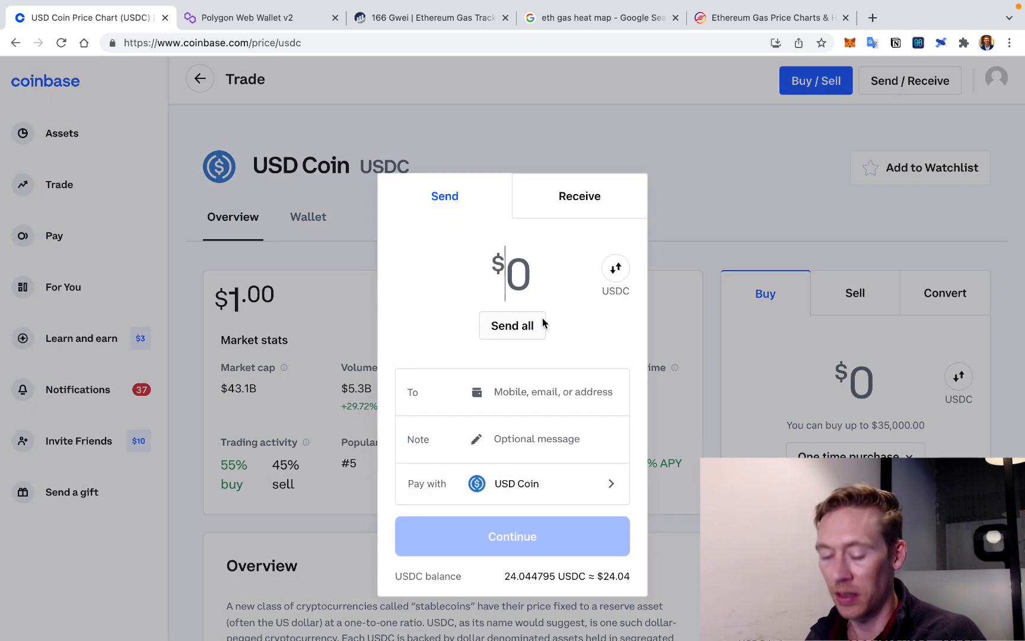
type("5")
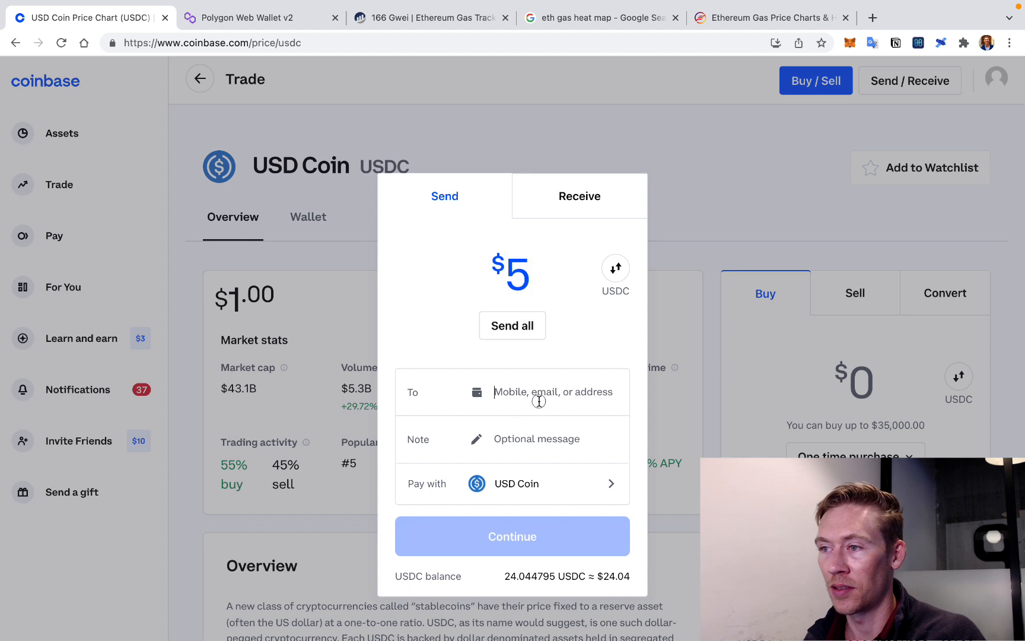
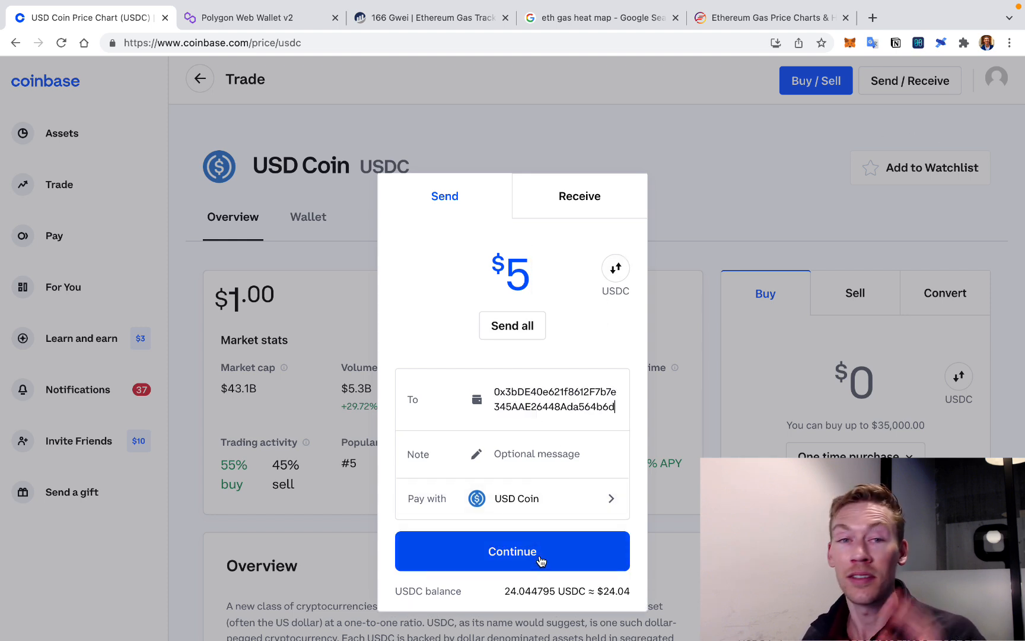
left_click(431, 17)
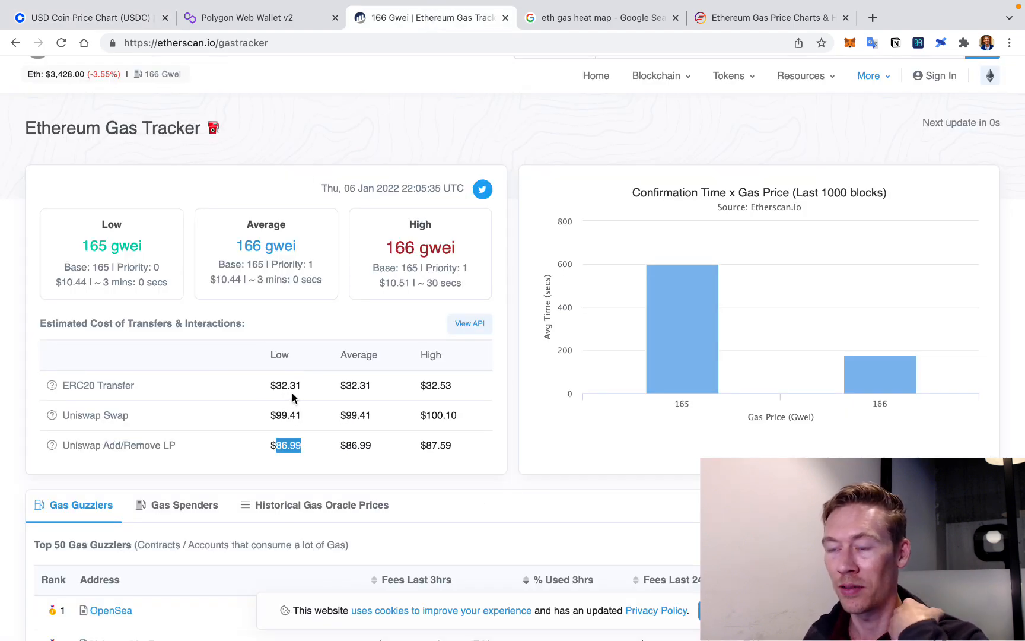
Refresh the Etherscan gas tracker to 164 gwei and return to the Coinbase send form.
left_click(63, 43)
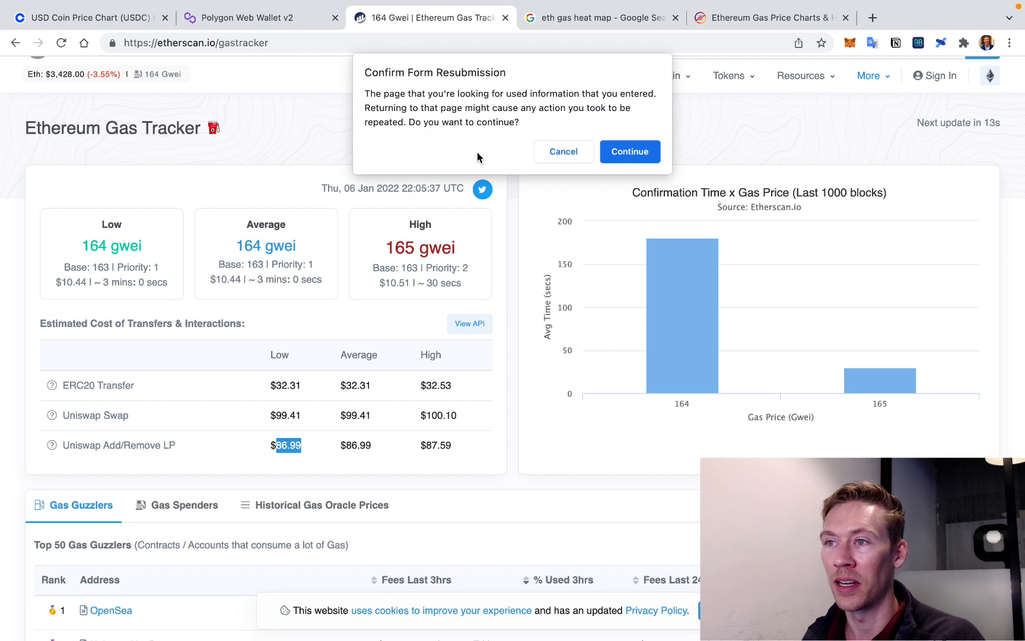
mouse_move(272, 88)
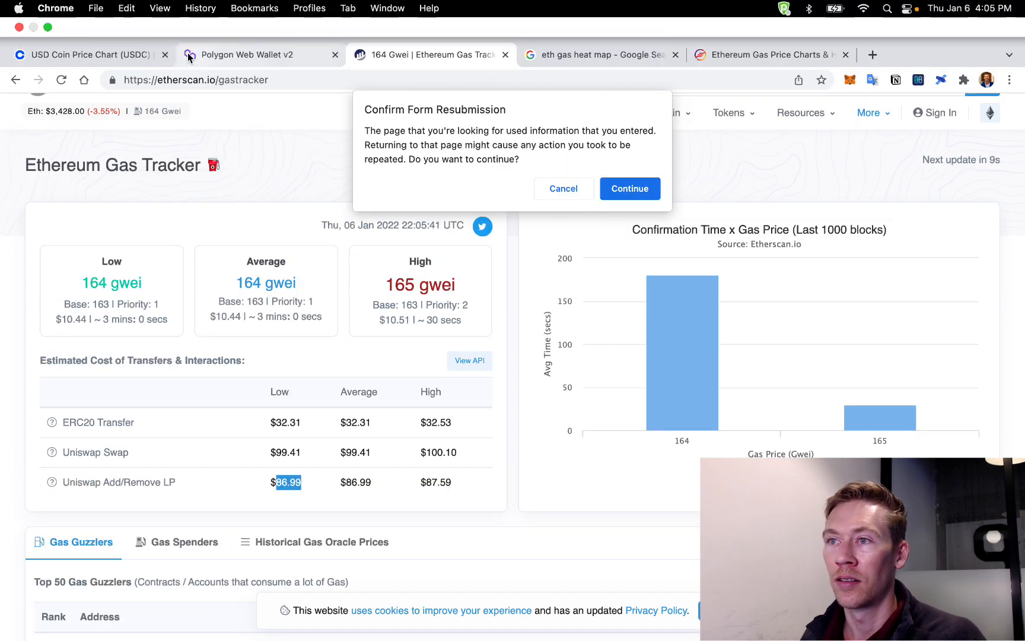
left_click(83, 55)
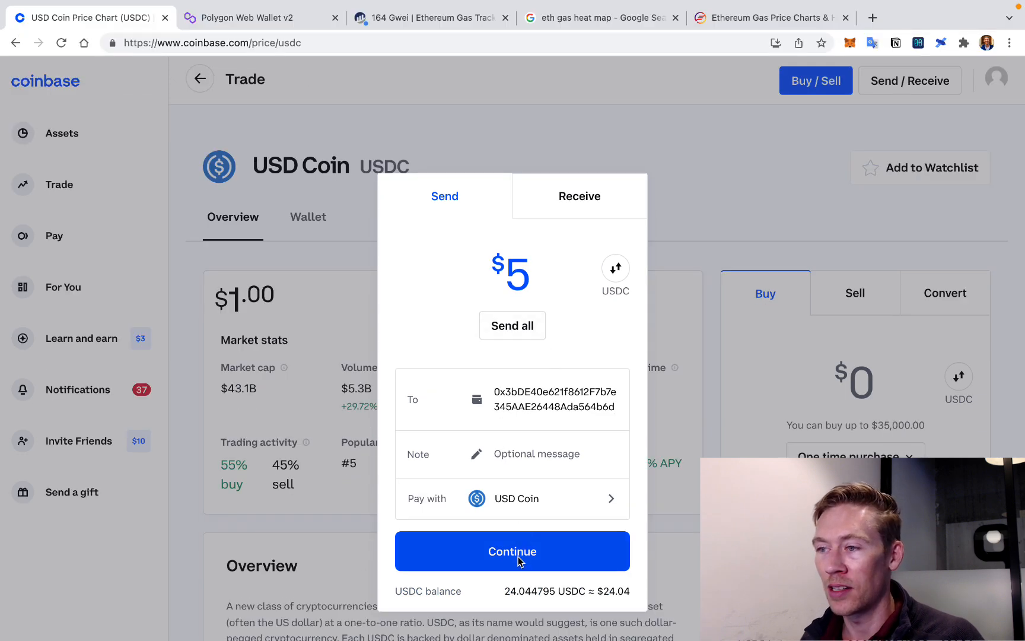
Review the $5 USDC send showing an 11.45 USDC network fee and $16.45 total.
left_click(512, 551)
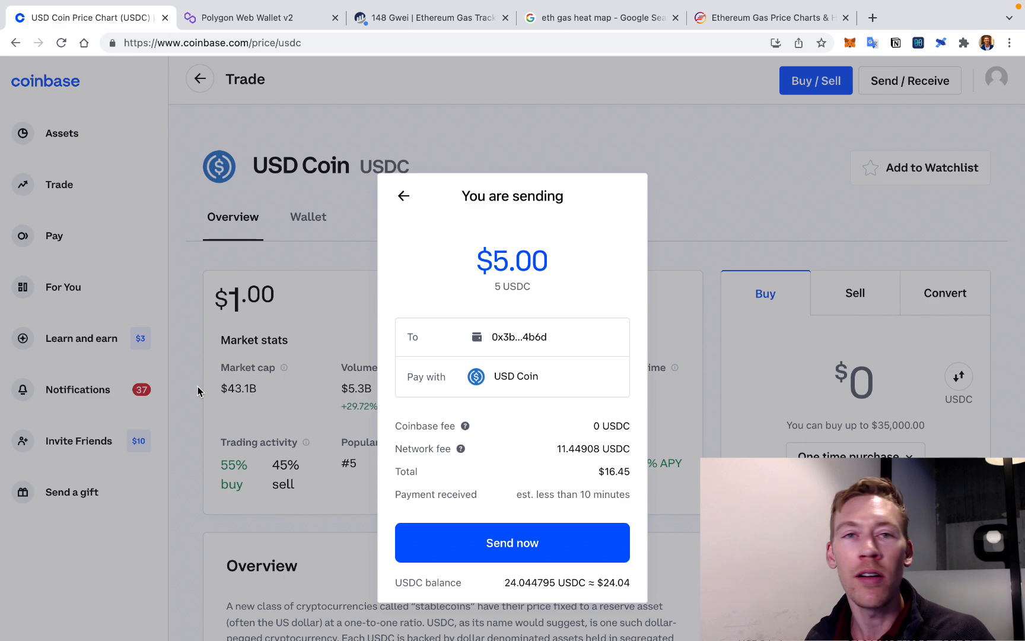
left_click(877, 17)
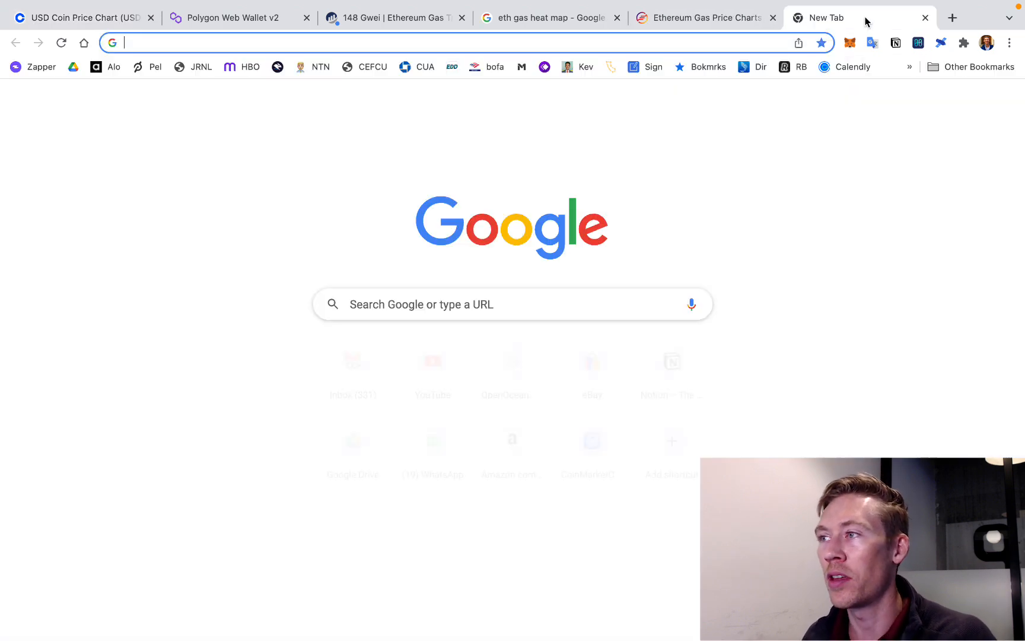
Load the Zapper dashboard showing $845.76 net worth and scroll to the Networks section.
type("zapper")
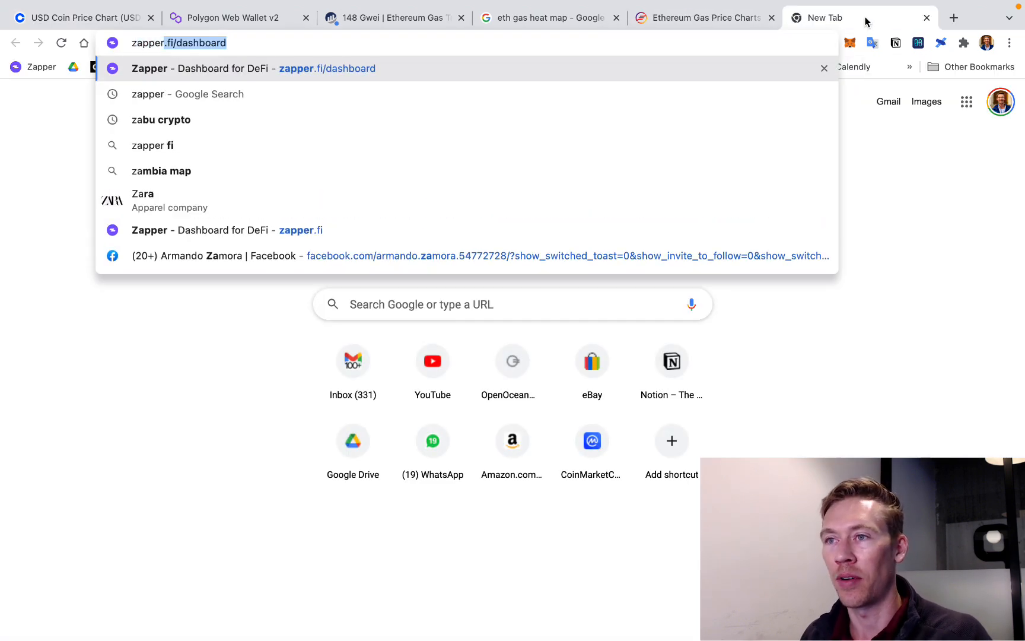
key("Enter")
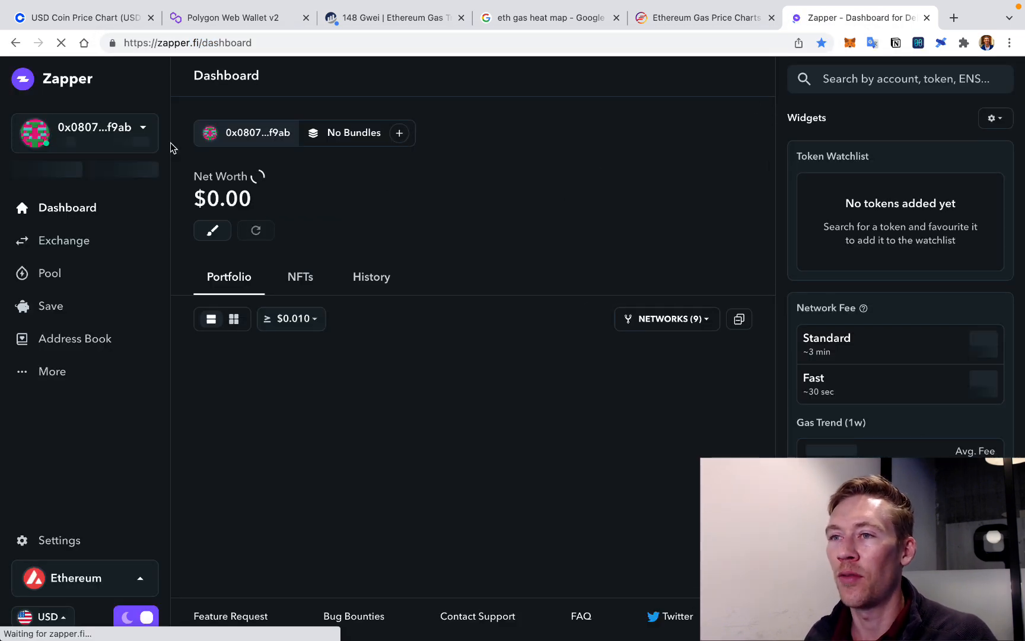
left_click(142, 127)
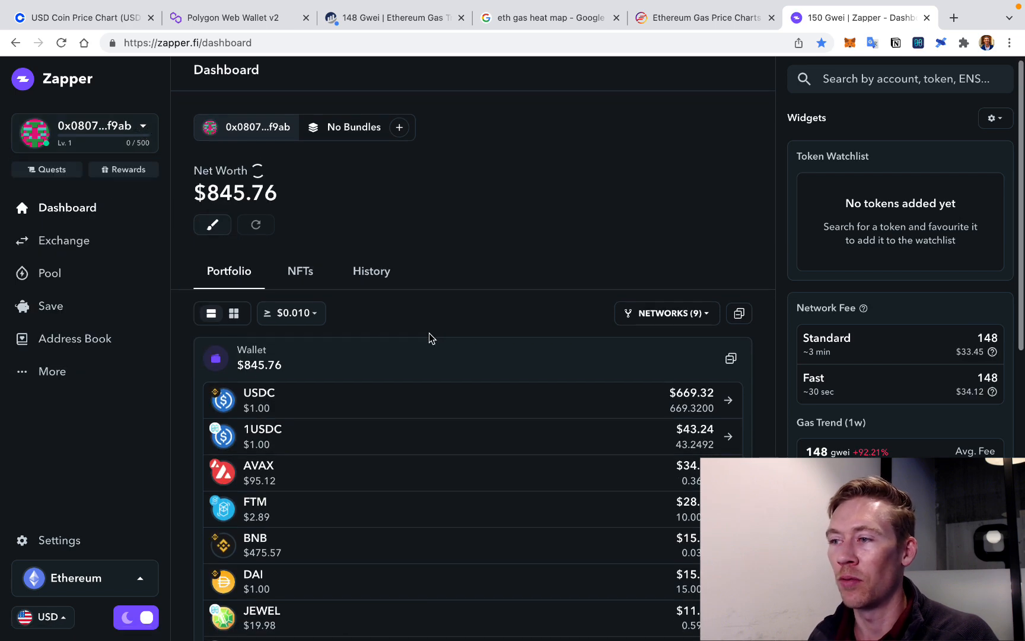
scroll("down", 3)
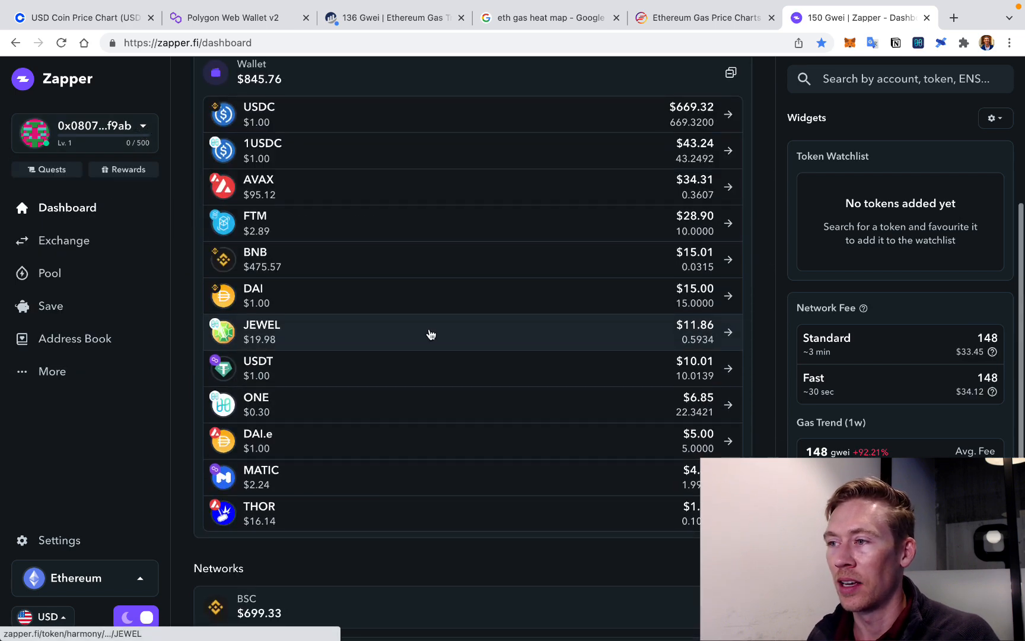
scroll("up", 3)
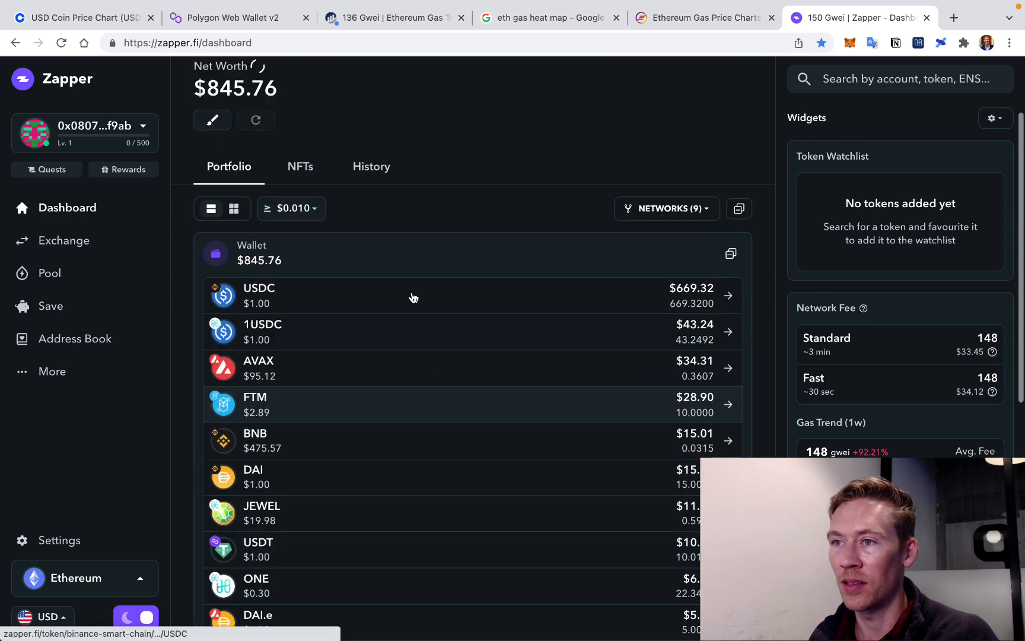
scroll("down", 3)
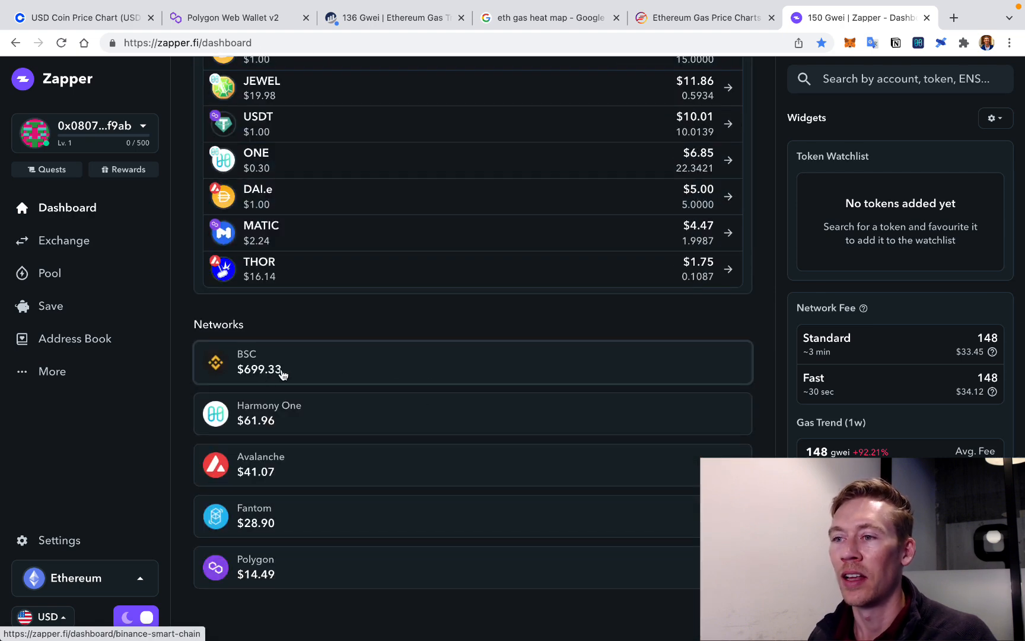
mouse_move(329, 418)
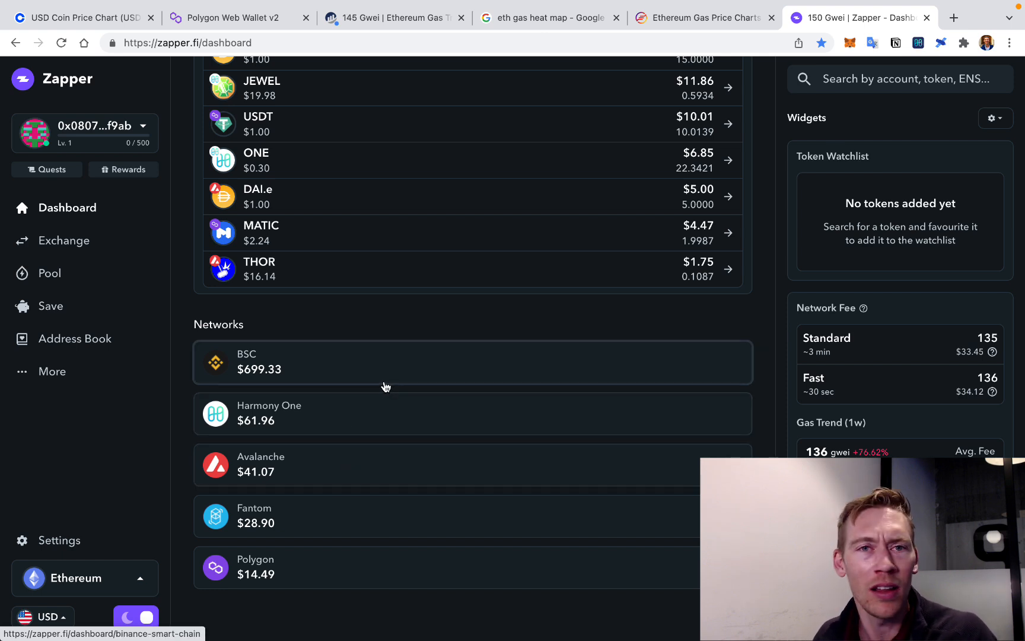
mouse_move(397, 409)
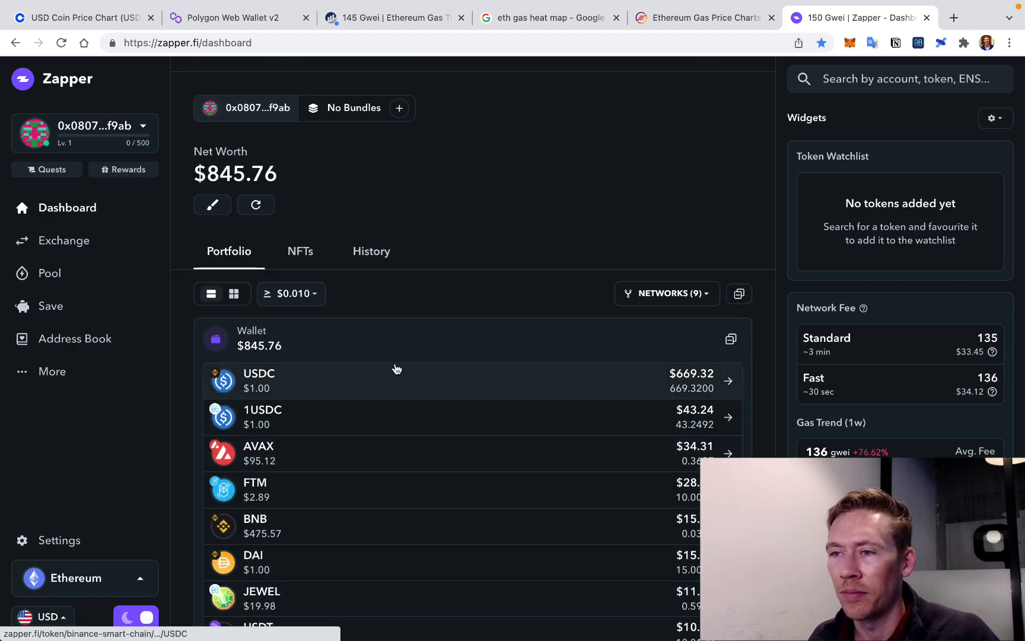
scroll("down", 3)
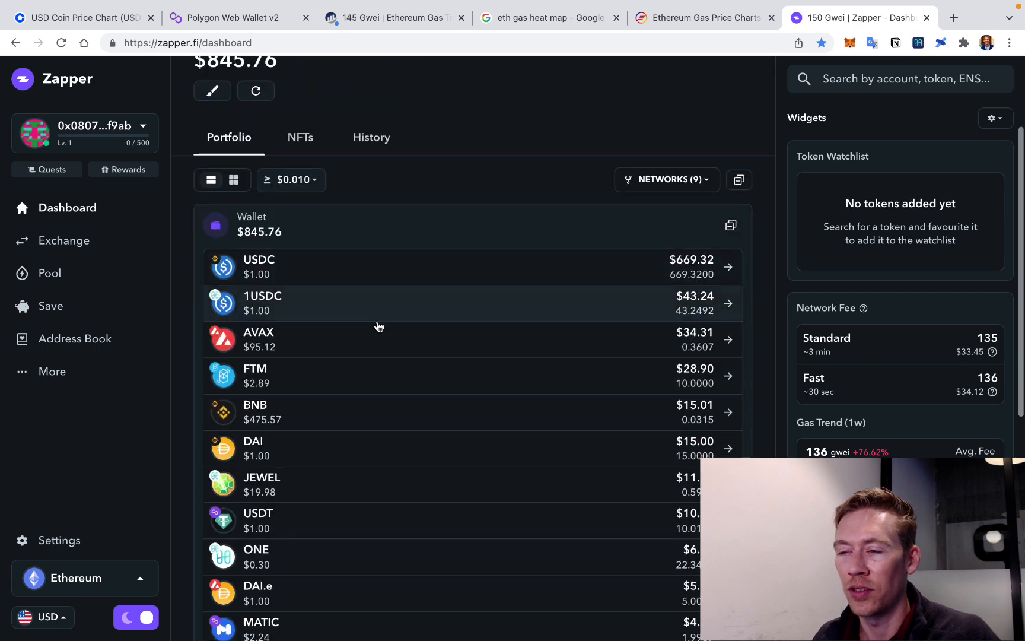
scroll("down", 3)
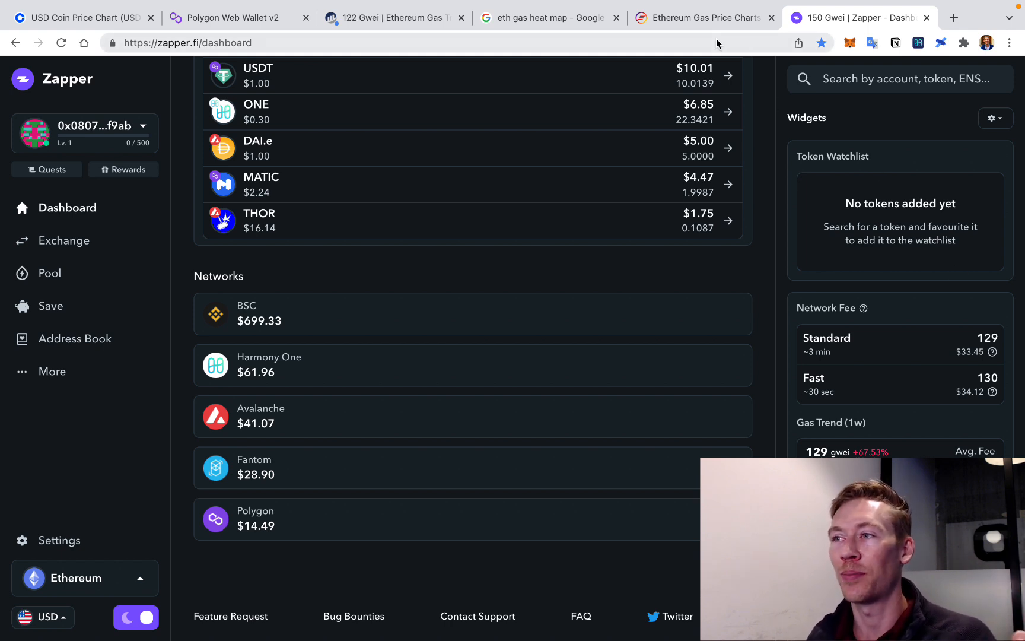
Check the gas price chart, then show Zapper's list of supported networks.
left_click(706, 17)
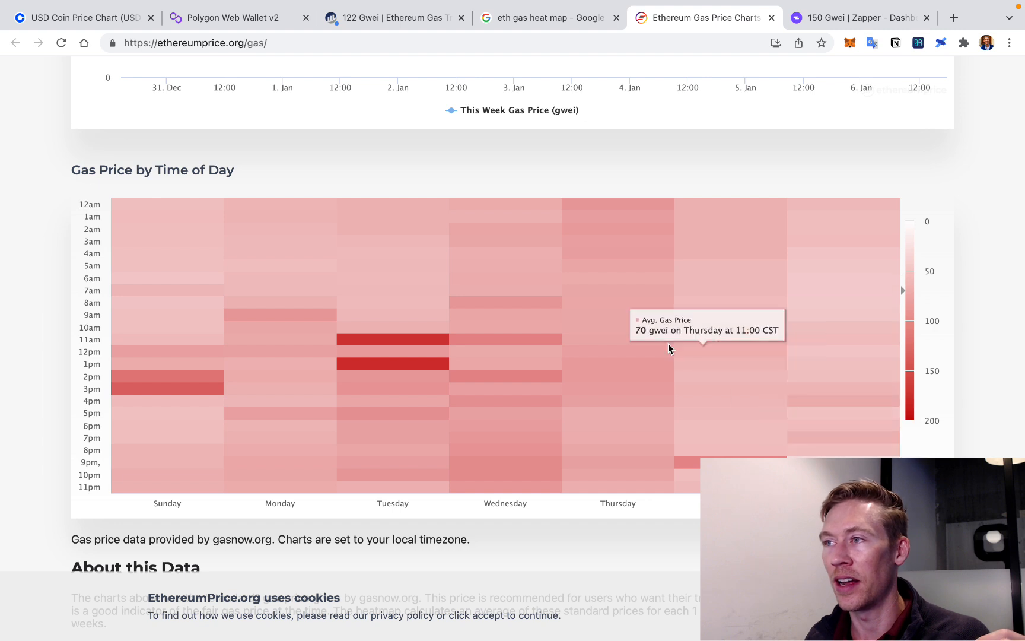
mouse_move(857, 19)
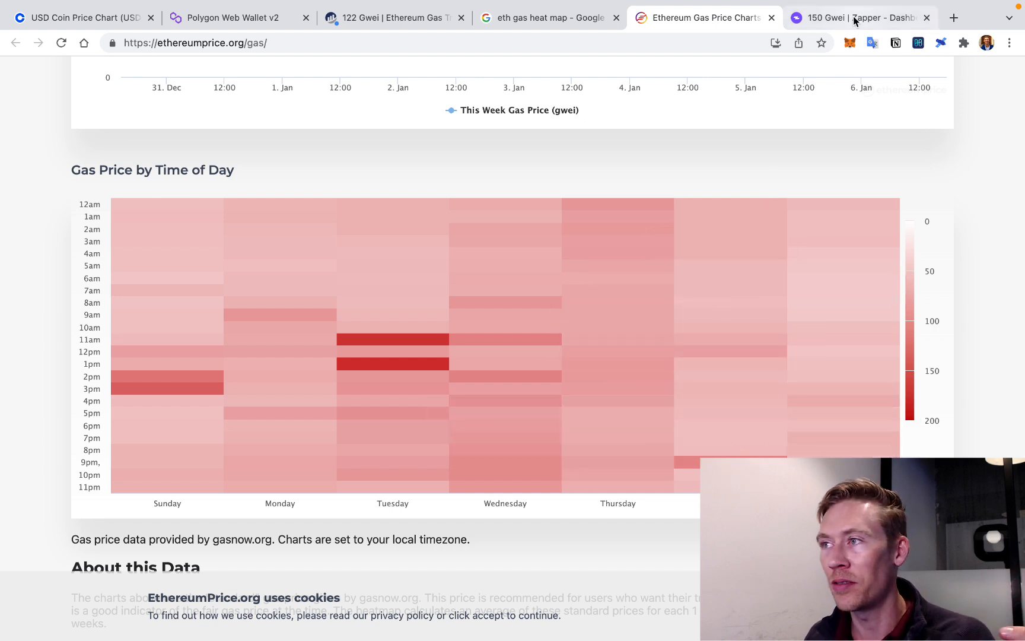
left_click(857, 18)
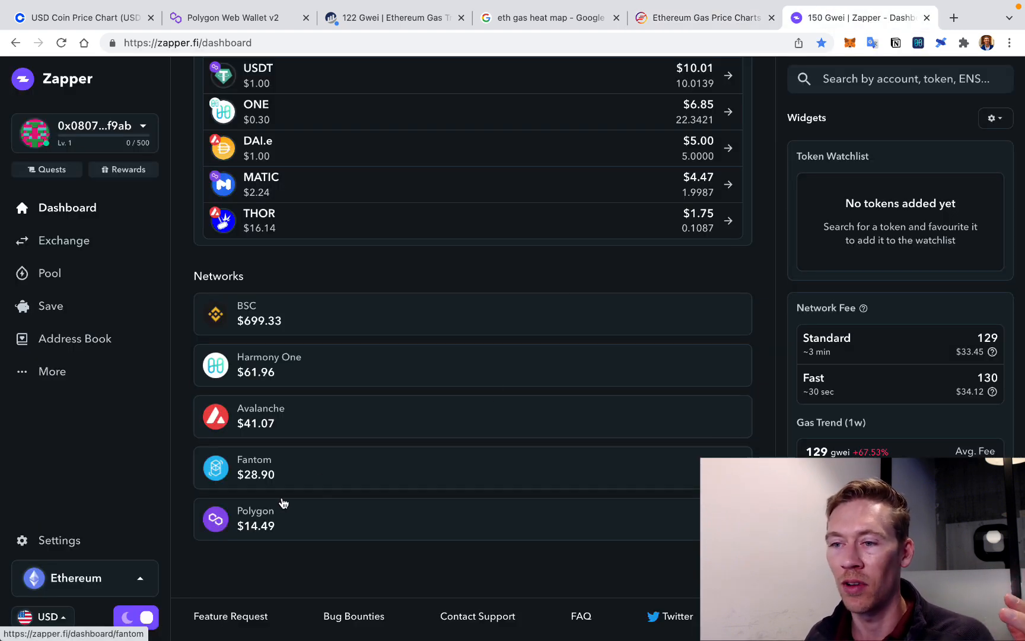
left_click(84, 578)
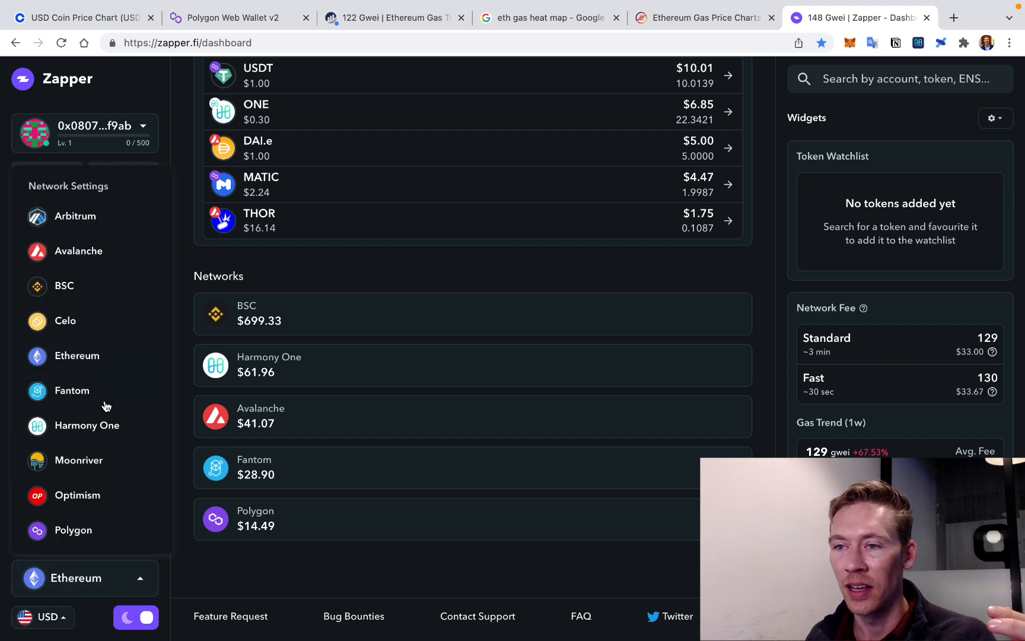